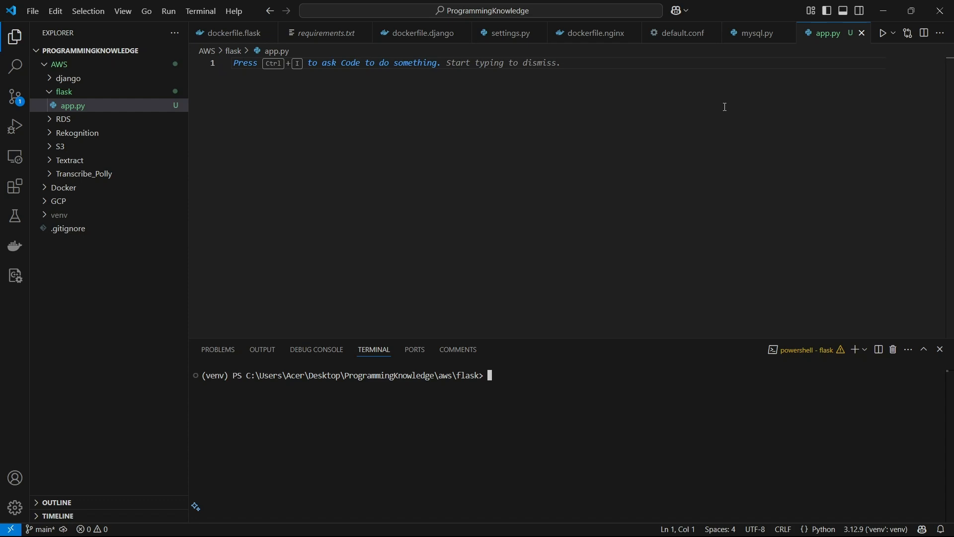
mouse_move(789, 100)
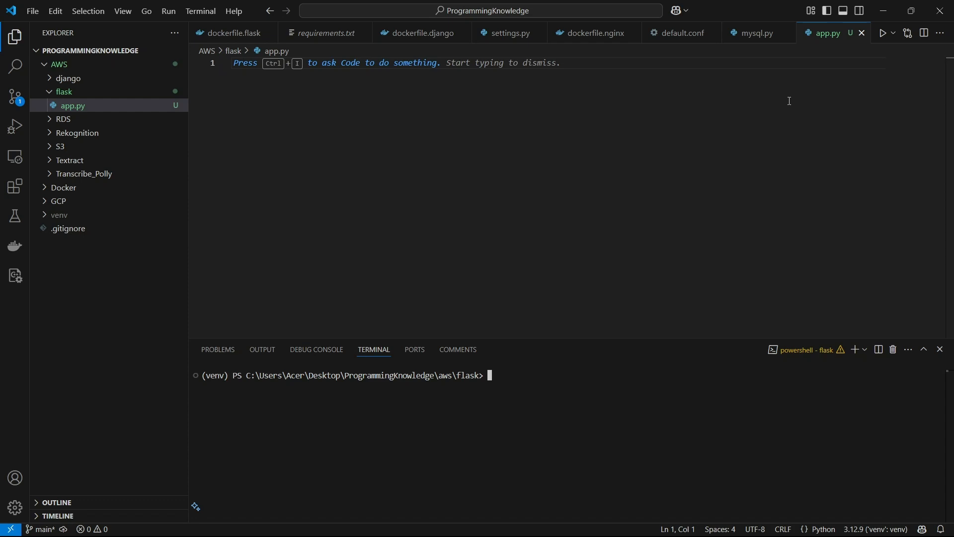
mouse_move(573, 522)
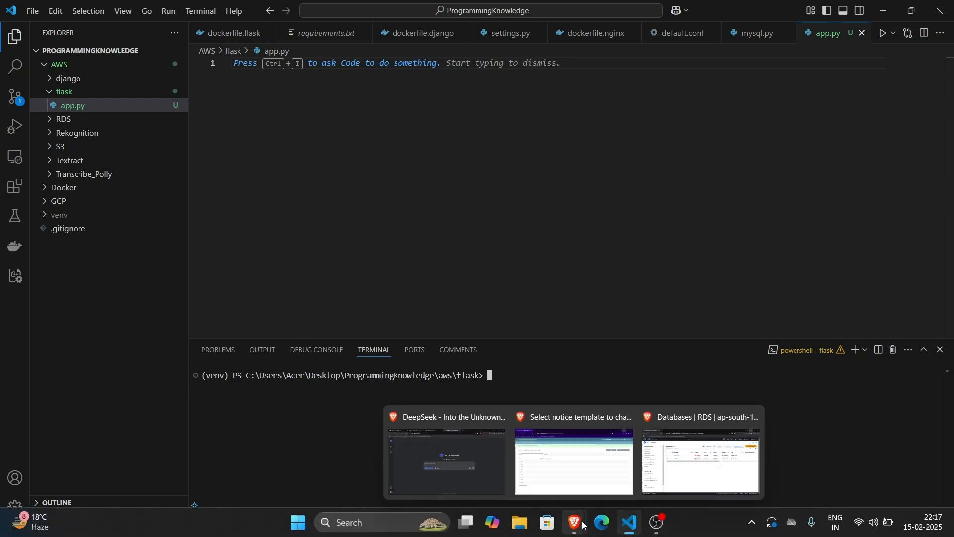
Step: View the RDS dashboard resource summary, then return to the Databases list with database-1 and database-2 deleting
click(699, 459)
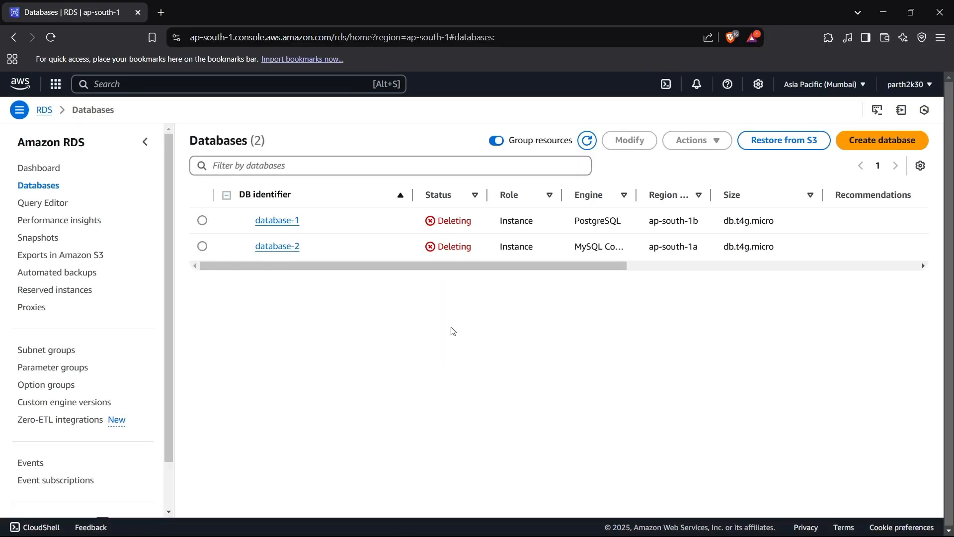
mouse_move(177, 207)
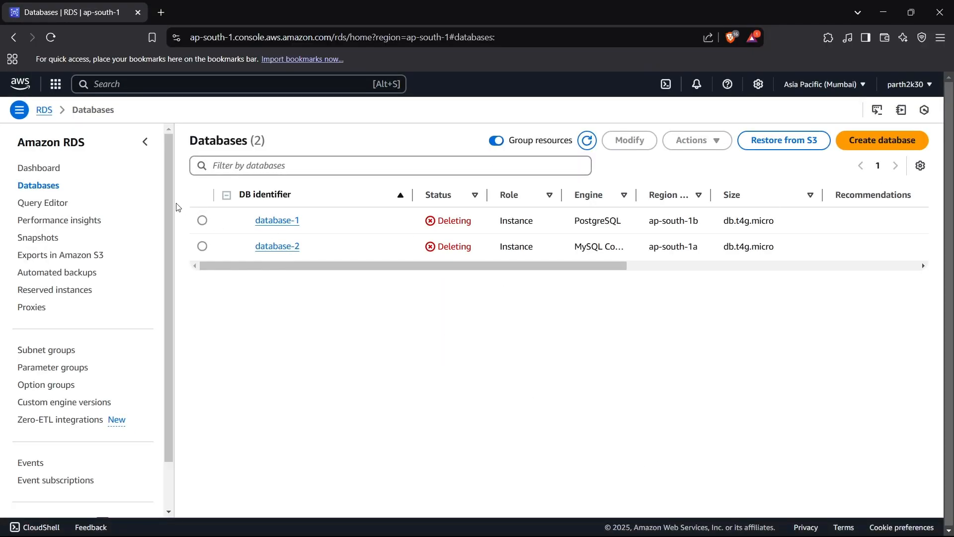
click(38, 168)
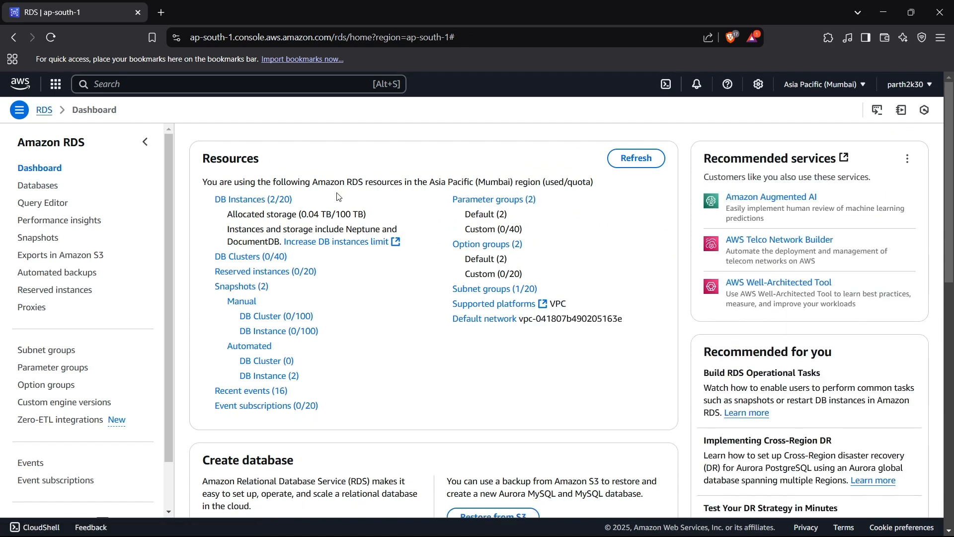
click(38, 185)
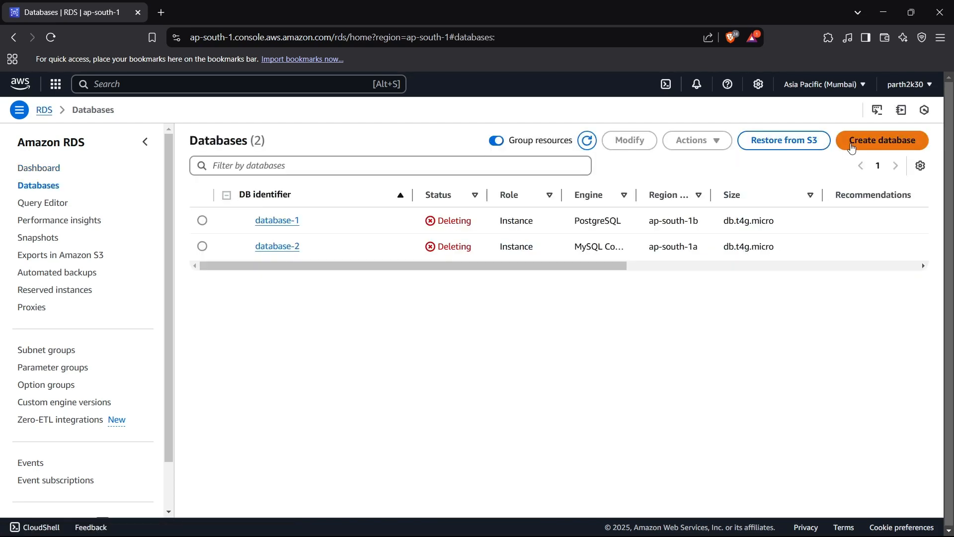
Step: Begin a new RDS database with the PostgreSQL engine and scroll through templates and credential settings
click(881, 140)
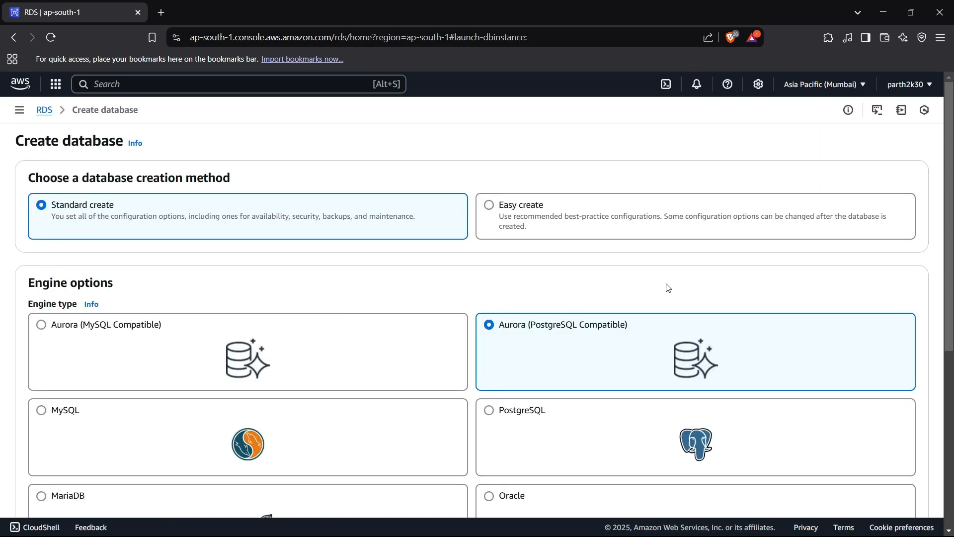
click(488, 409)
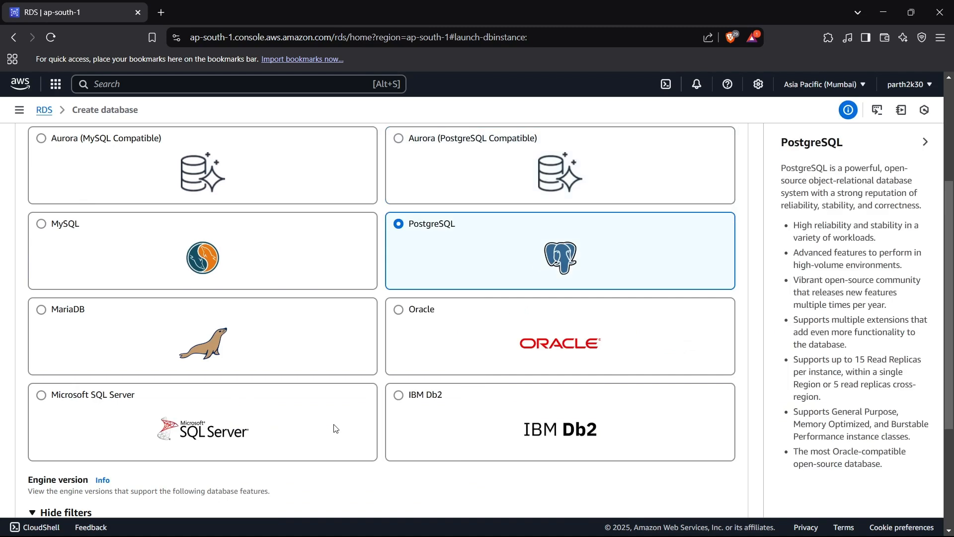
scroll(down, 3)
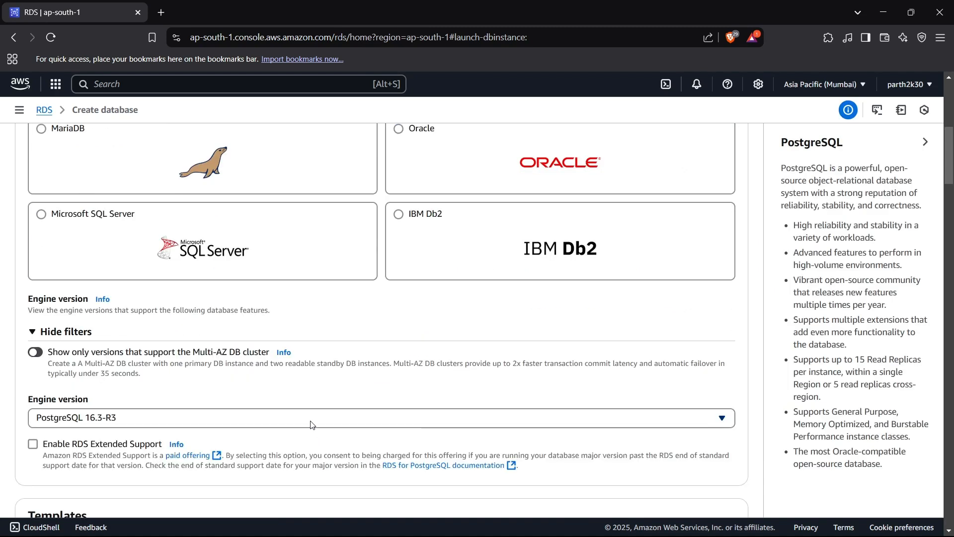
scroll(down, 3)
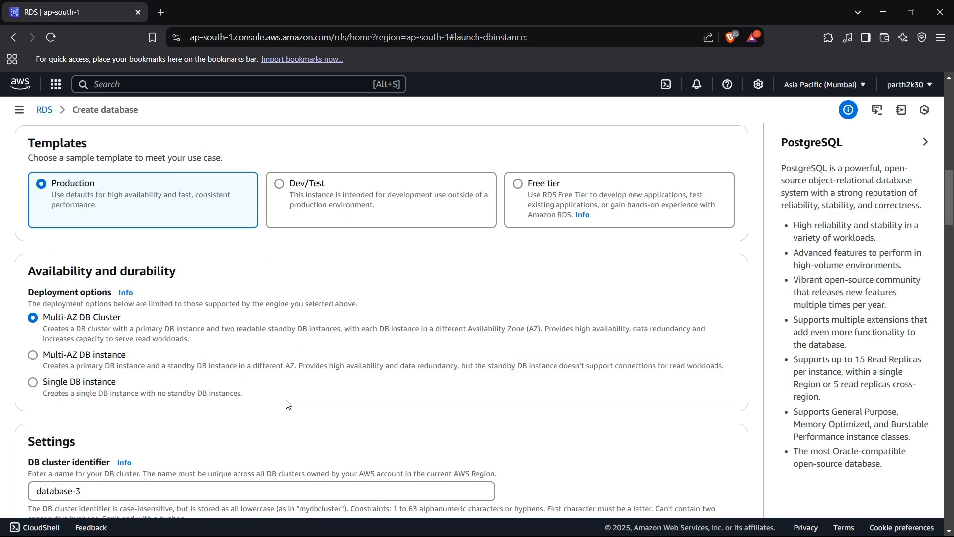
mouse_move(560, 199)
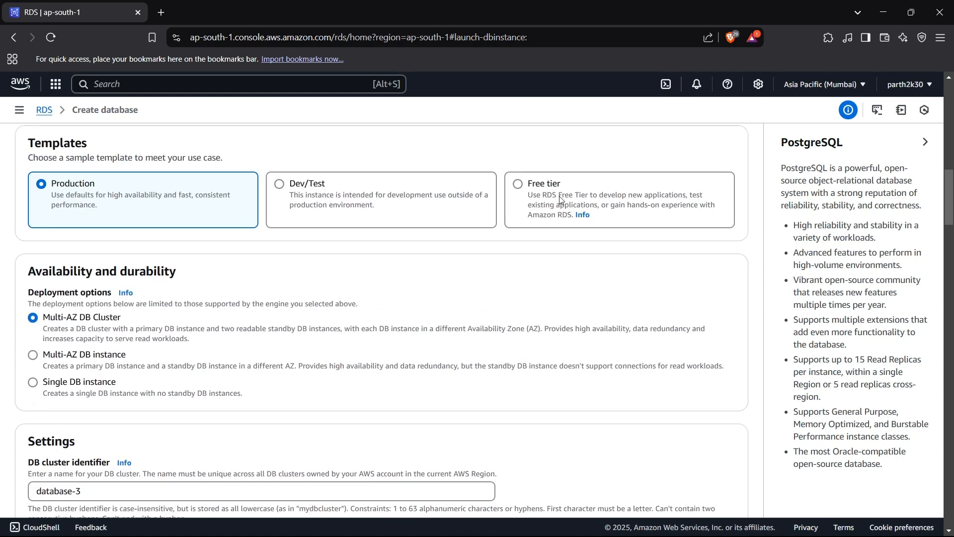
scroll(down, 3)
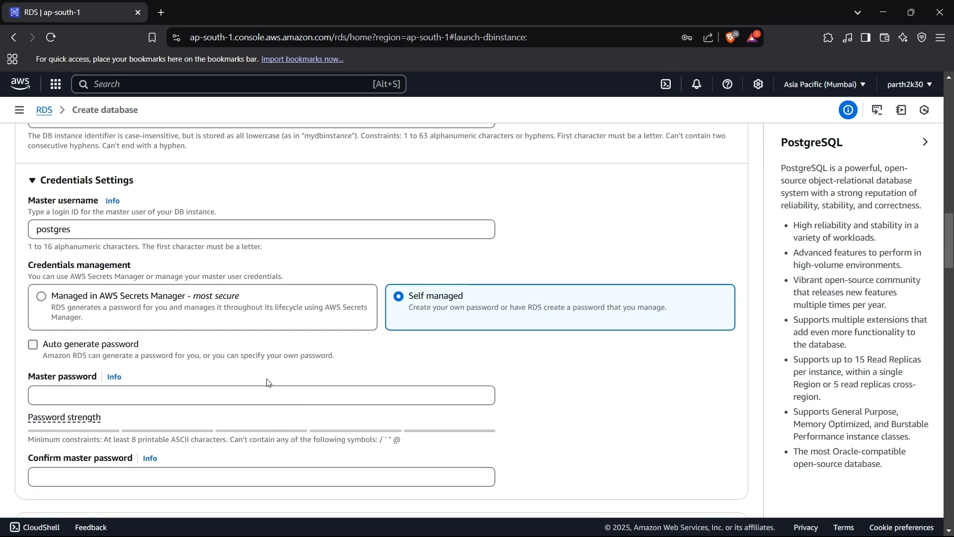
scroll(down, 3)
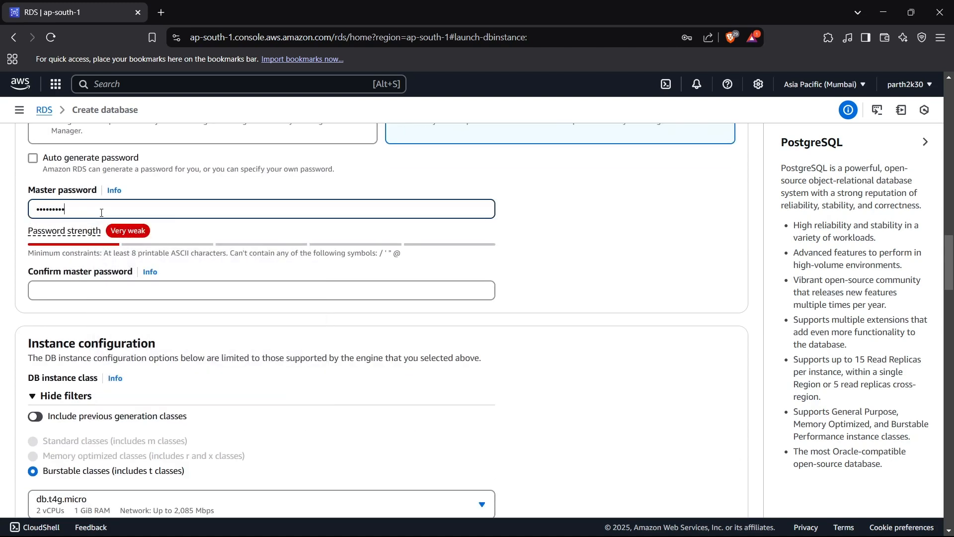
Step: Confirm the master password and enable Public access for the new database
click(260, 290)
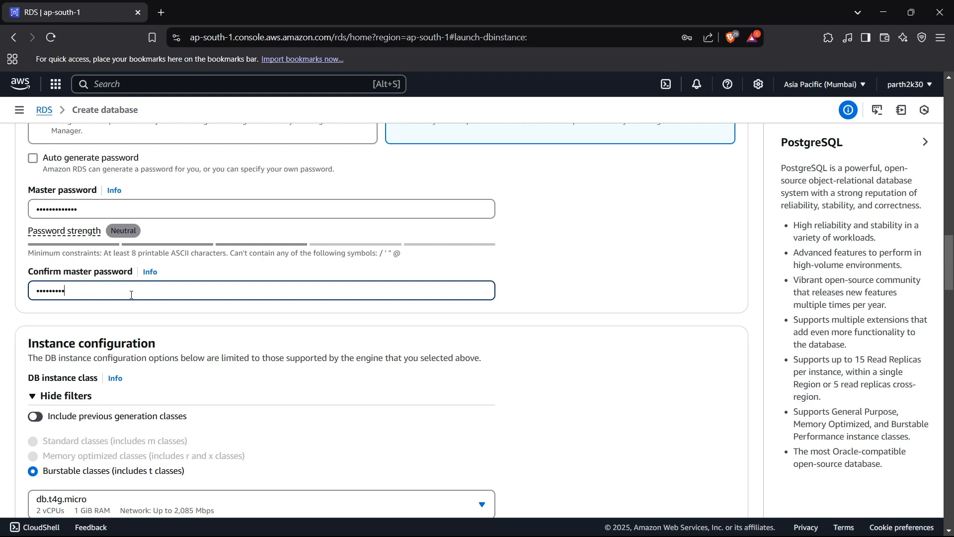
scroll(down, 3)
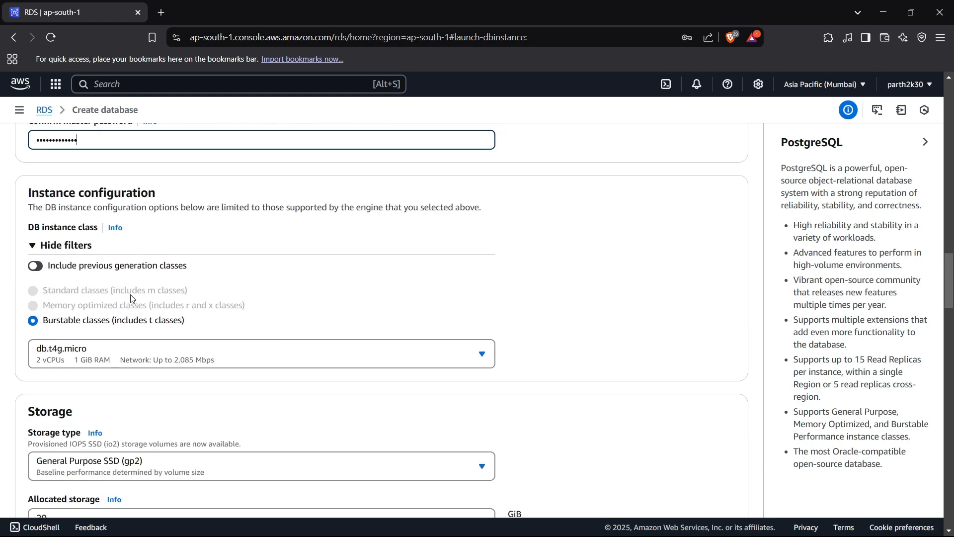
scroll(down, 3)
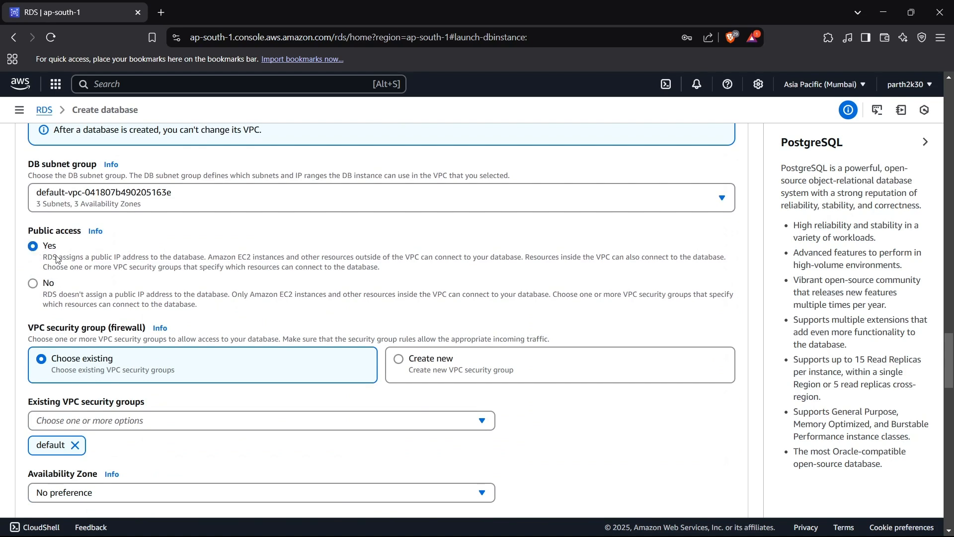
scroll(down, 3)
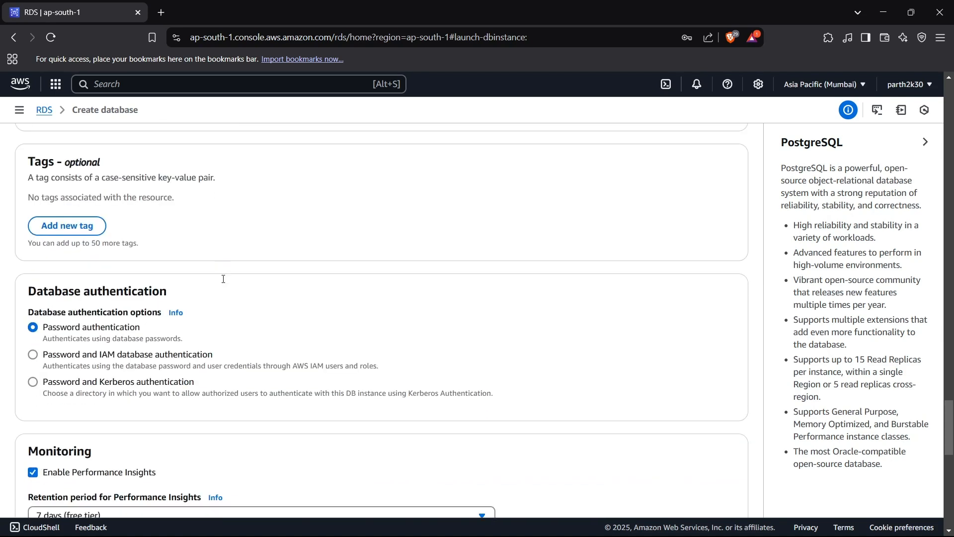
scroll(down, 3)
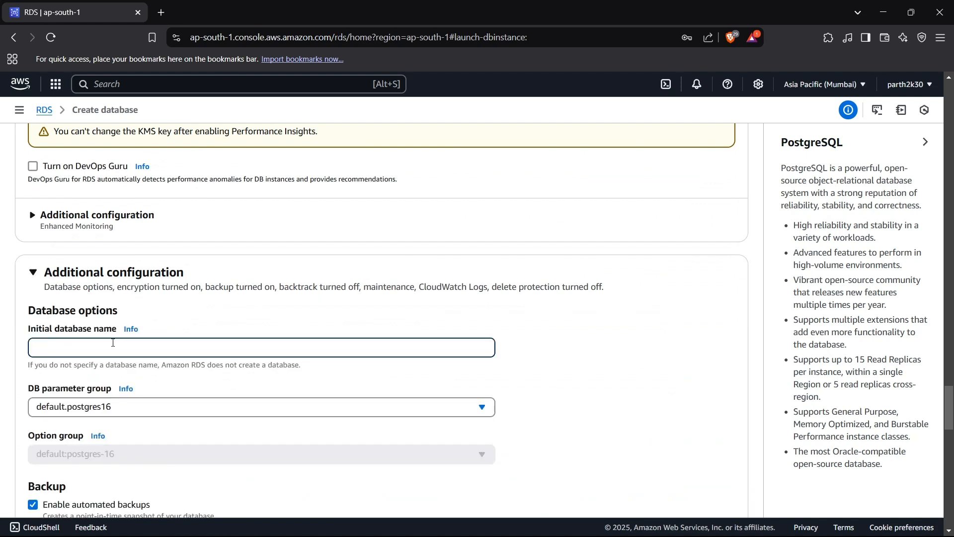
Step: Set the initial database name to test_post under Additional configuration and review the rest of the form
text(test_)
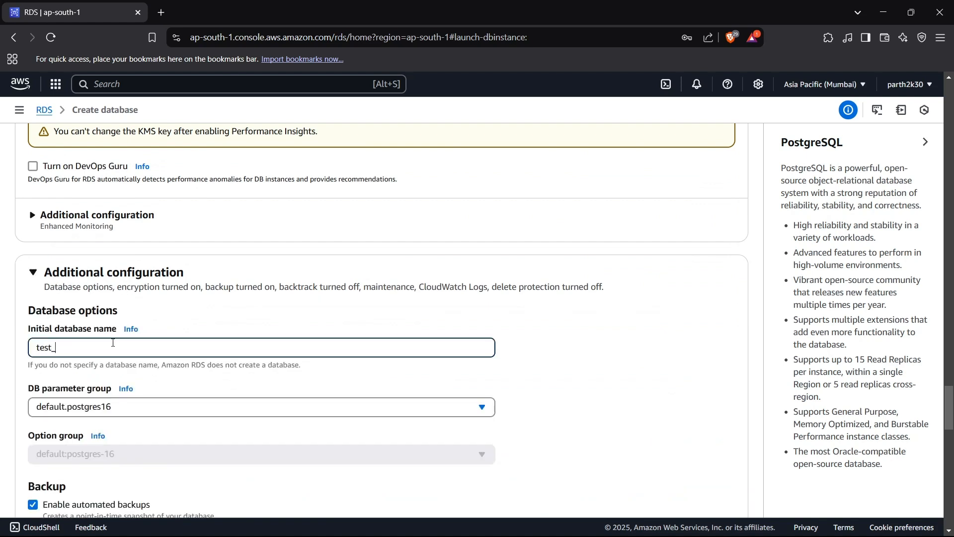
text(post)
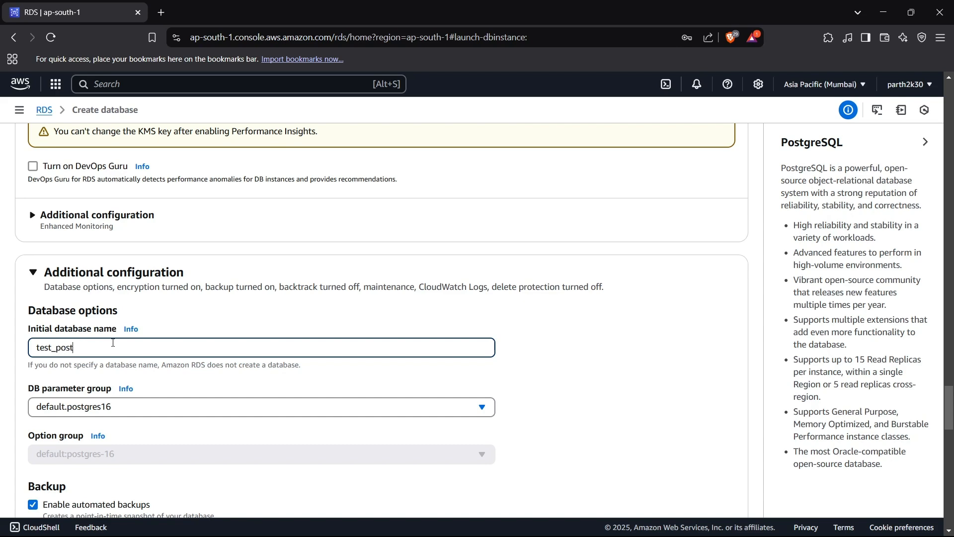
scroll(down, 3)
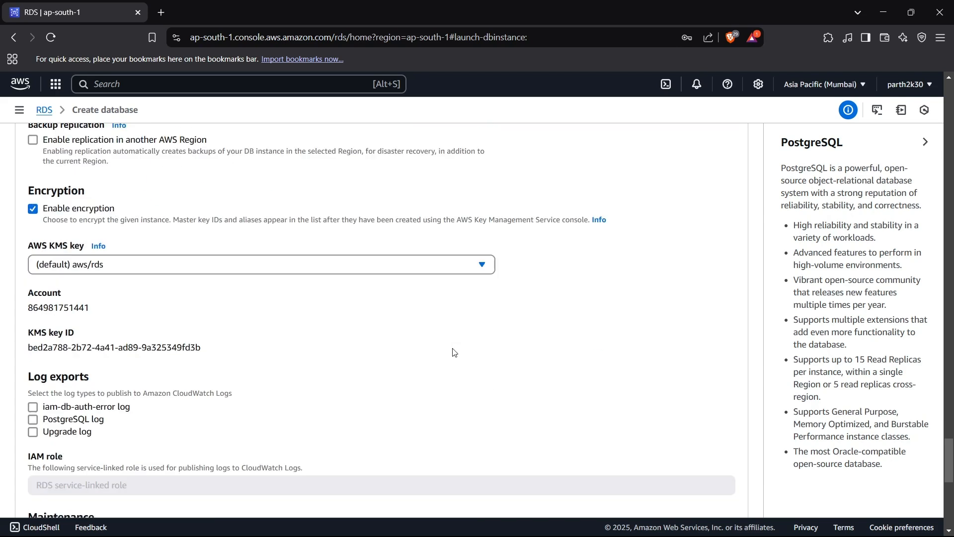
scroll(down, 3)
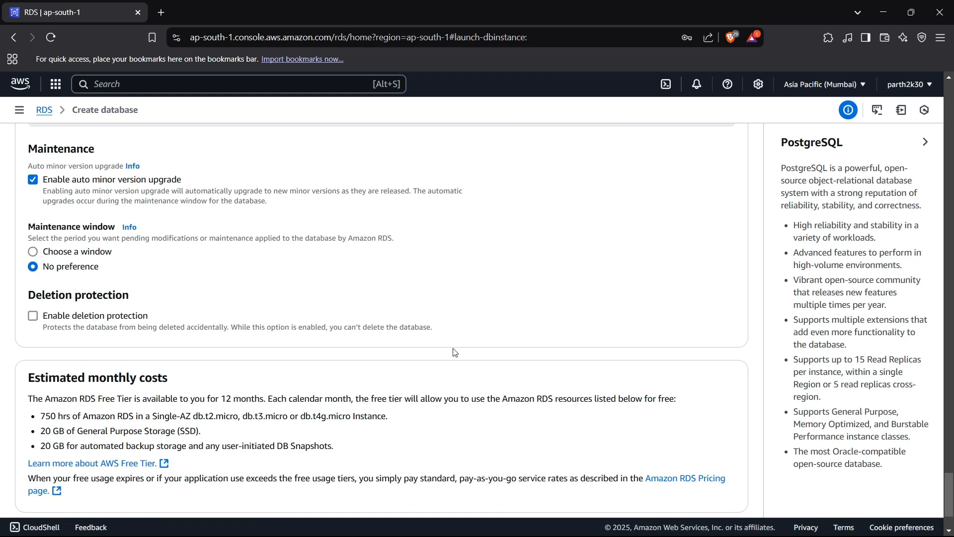
scroll(down, 3)
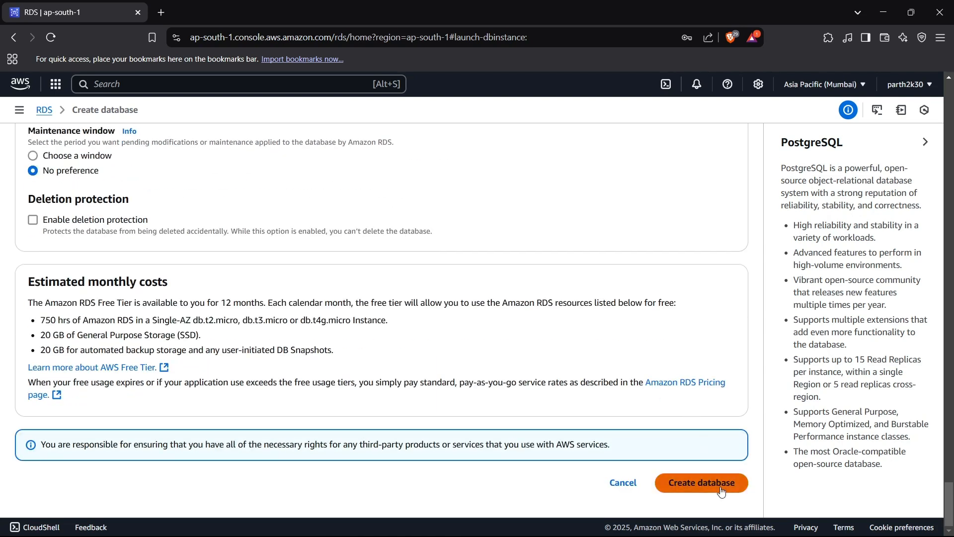
Step: Submit the form so database-3 appears as Creating, then bring the empty app.py back into view
click(701, 482)
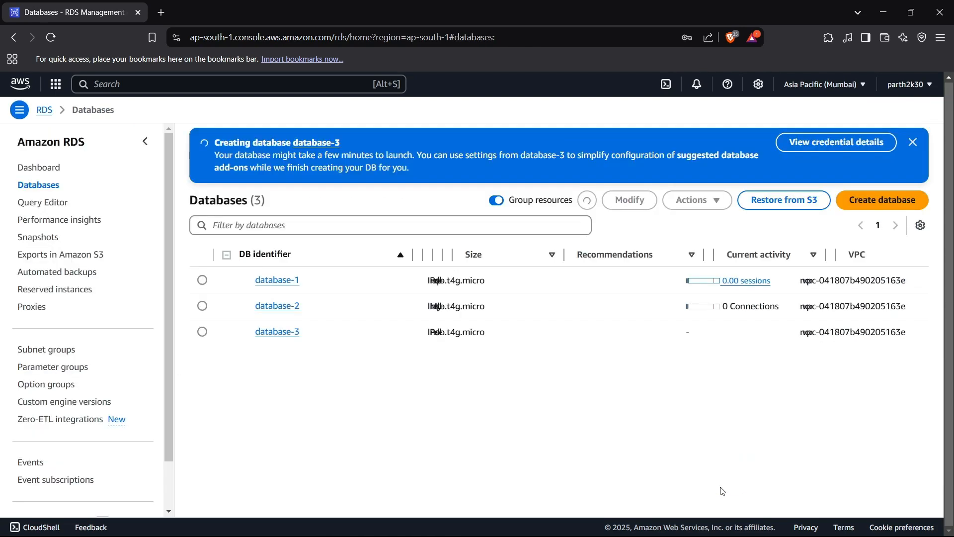
click(585, 200)
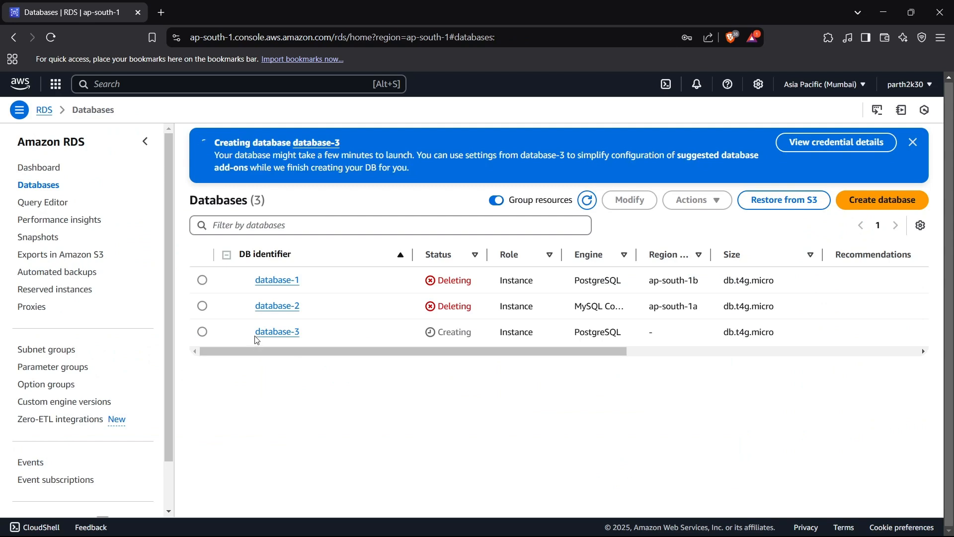
mouse_move(317, 351)
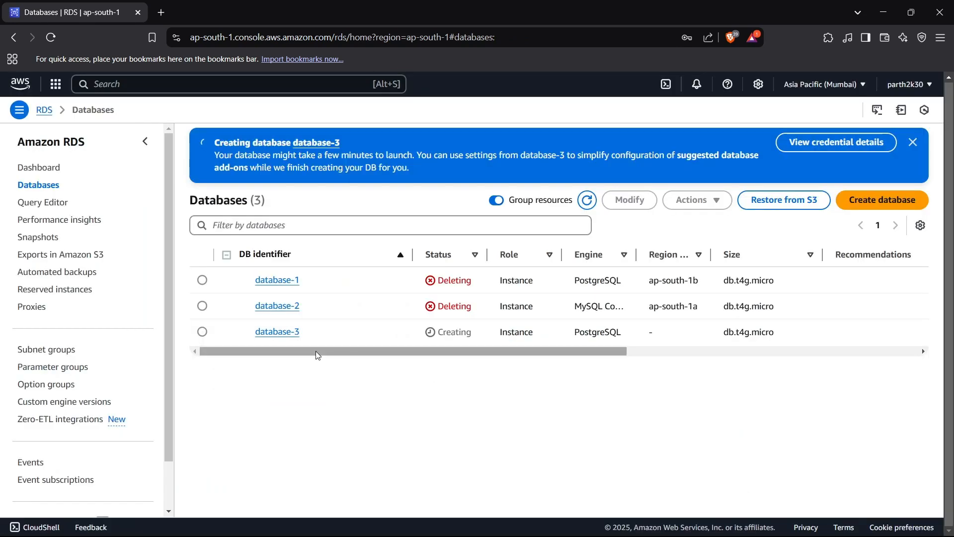
click(277, 331)
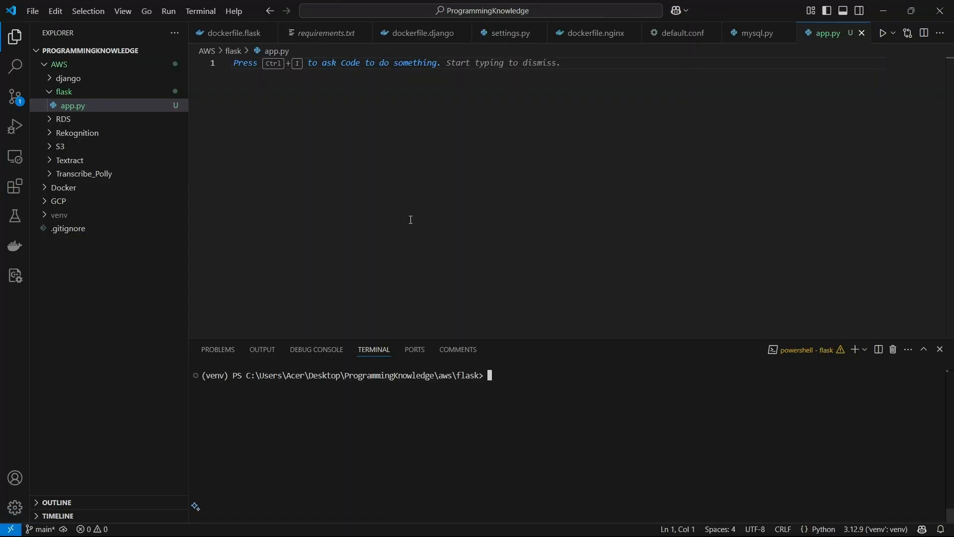
mouse_move(108, 93)
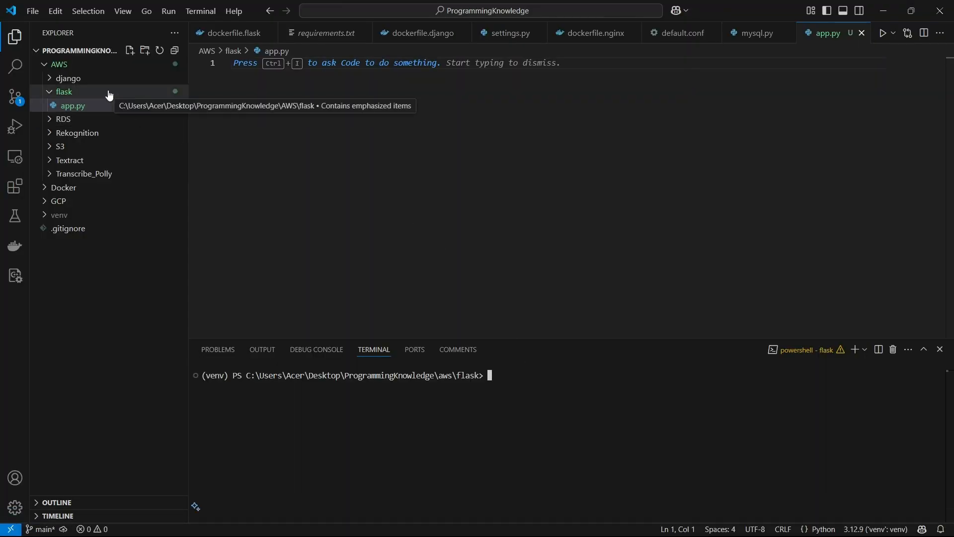
mouse_move(73, 106)
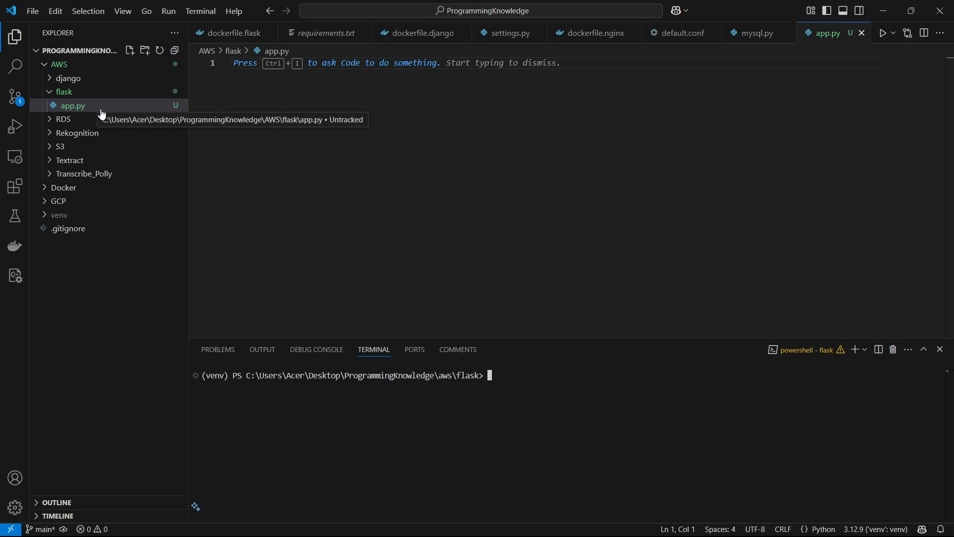
mouse_move(291, 109)
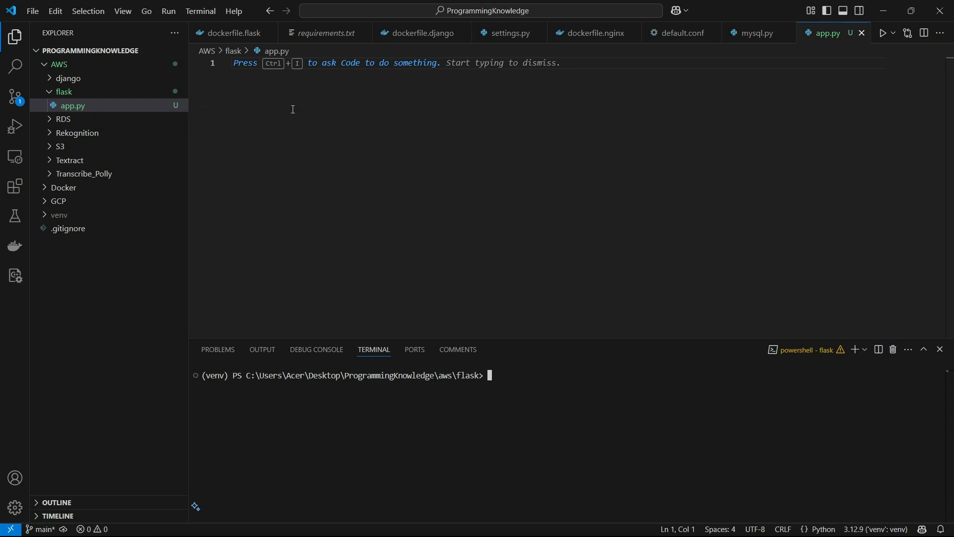
mouse_move(444, 425)
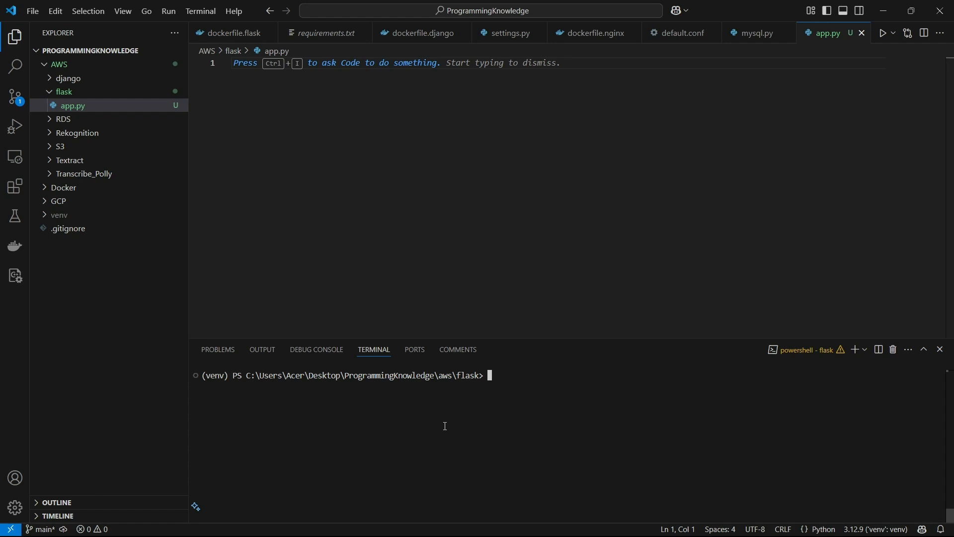
Step: Run pip install flask flask_sqlalchemy psycopg2-binary in the terminal; all requirements already satisfied
text(pip inst)
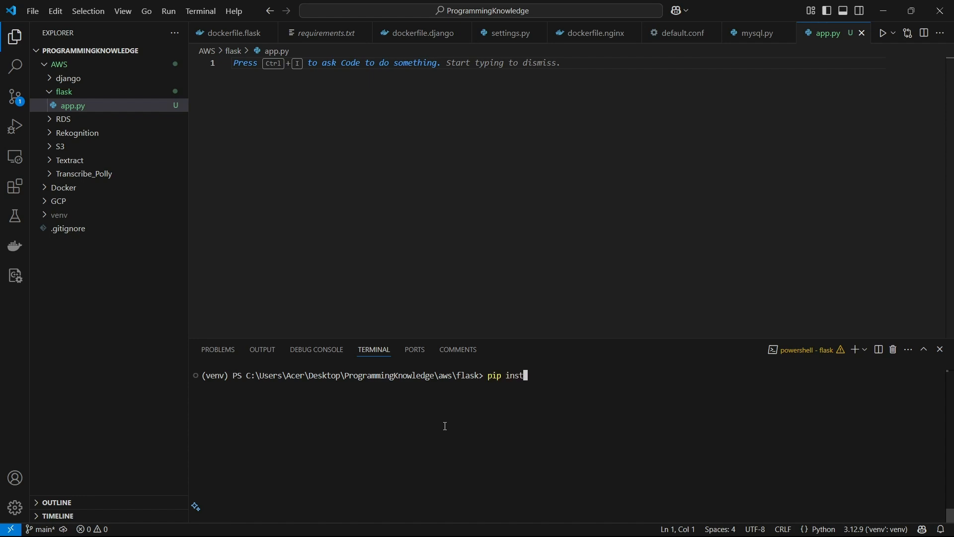
text(all)
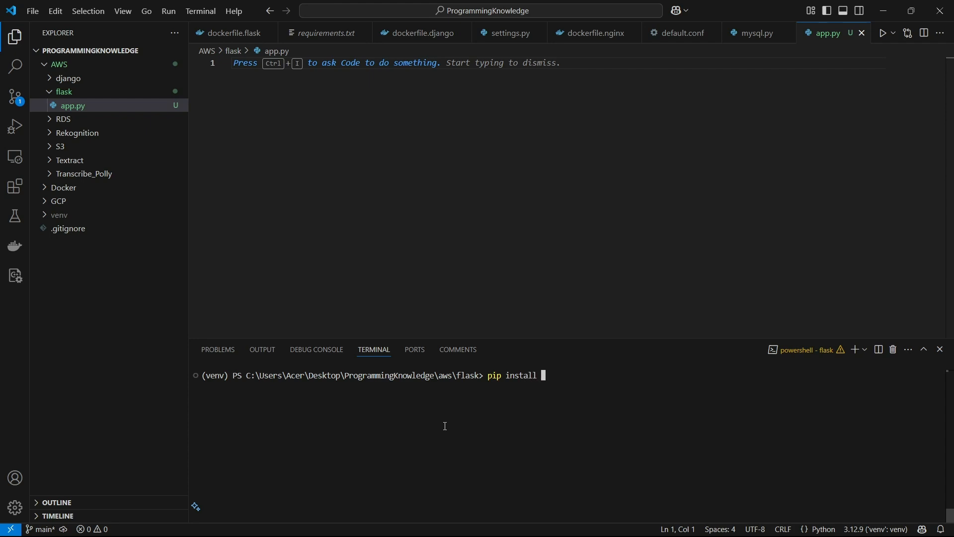
text(flask)
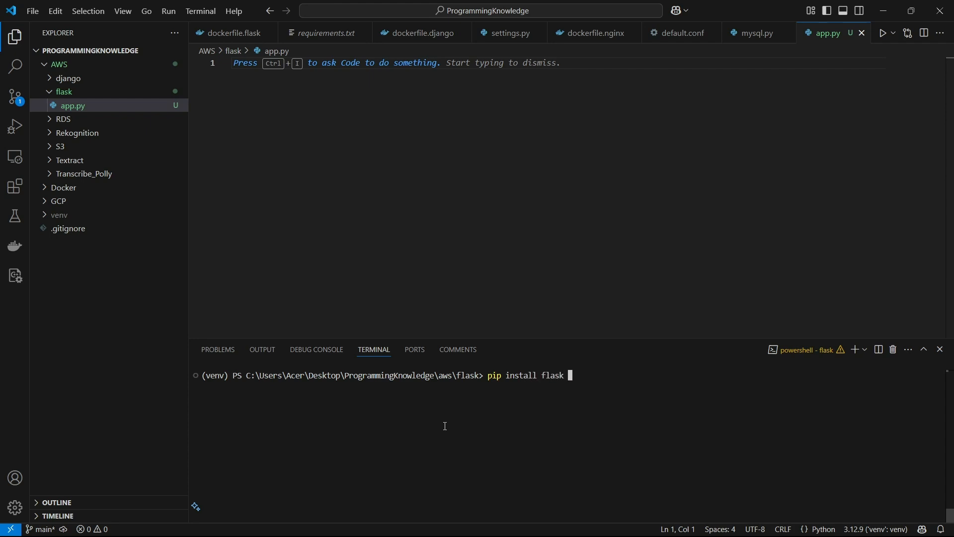
text(flask_sq)
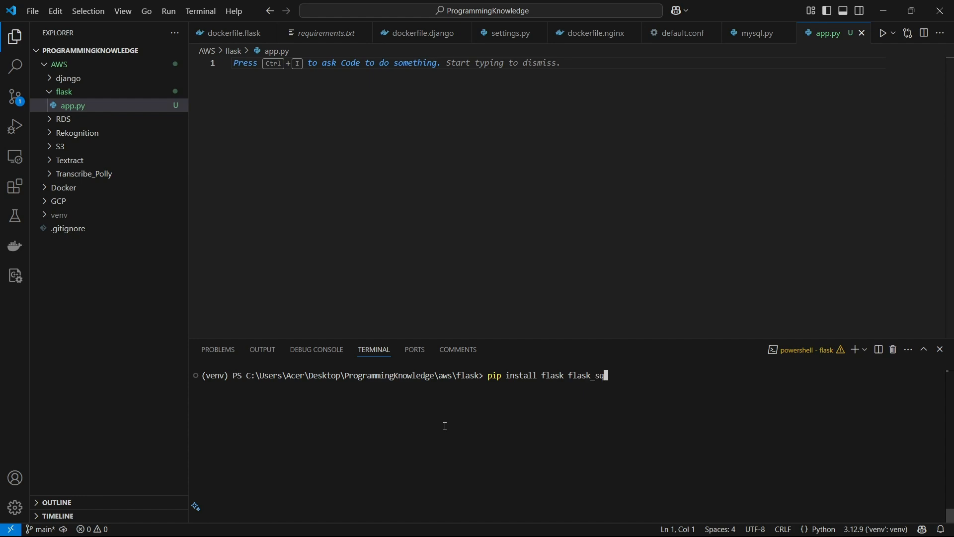
text(alchemy)
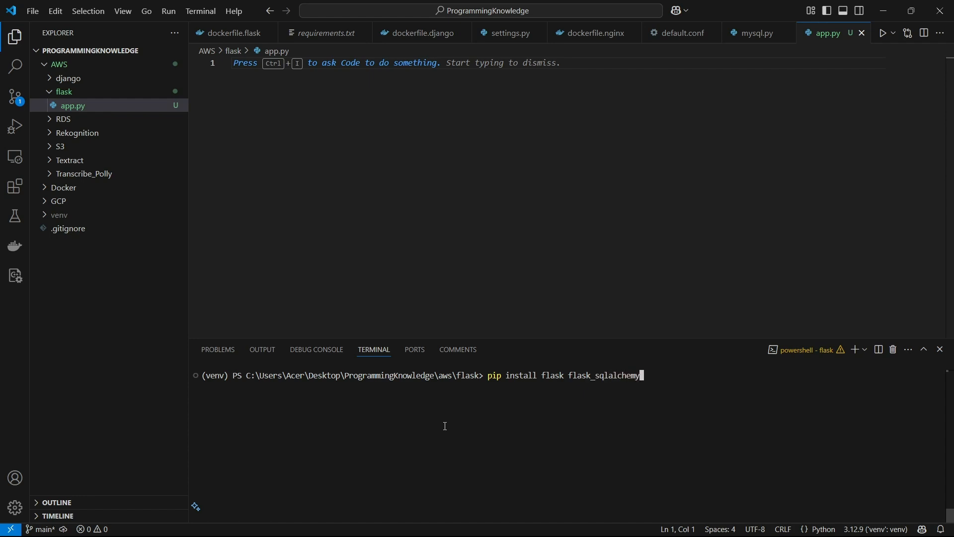
text(p)
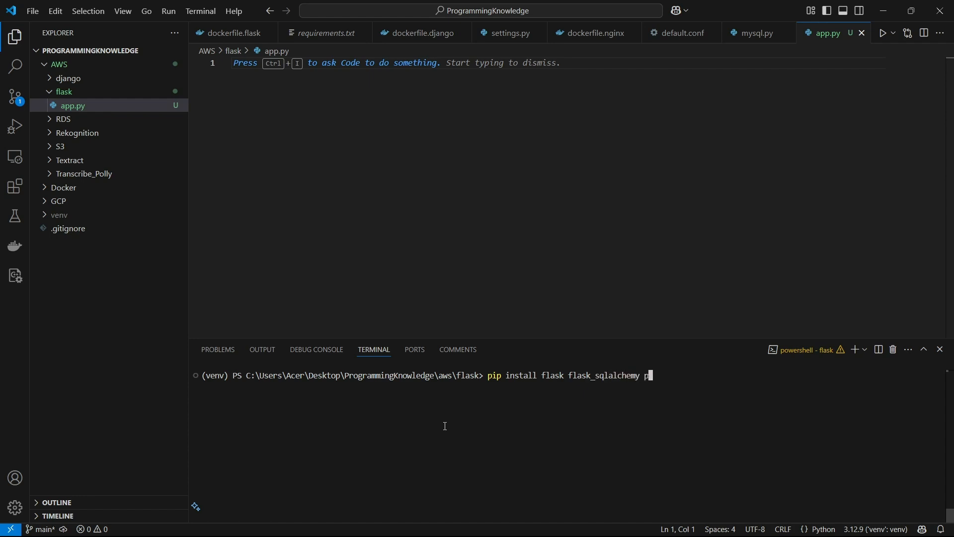
text(syco)
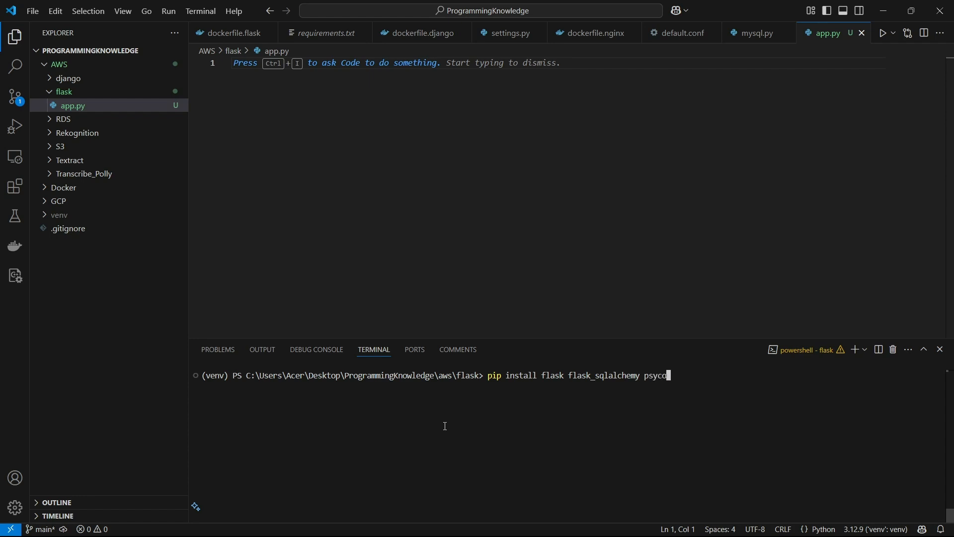
text(pg2-binary)
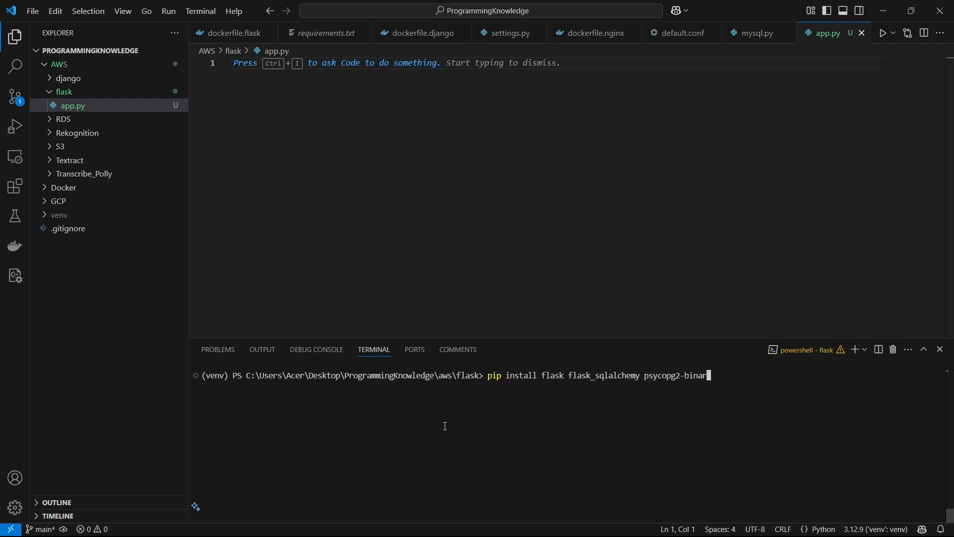
text(y)
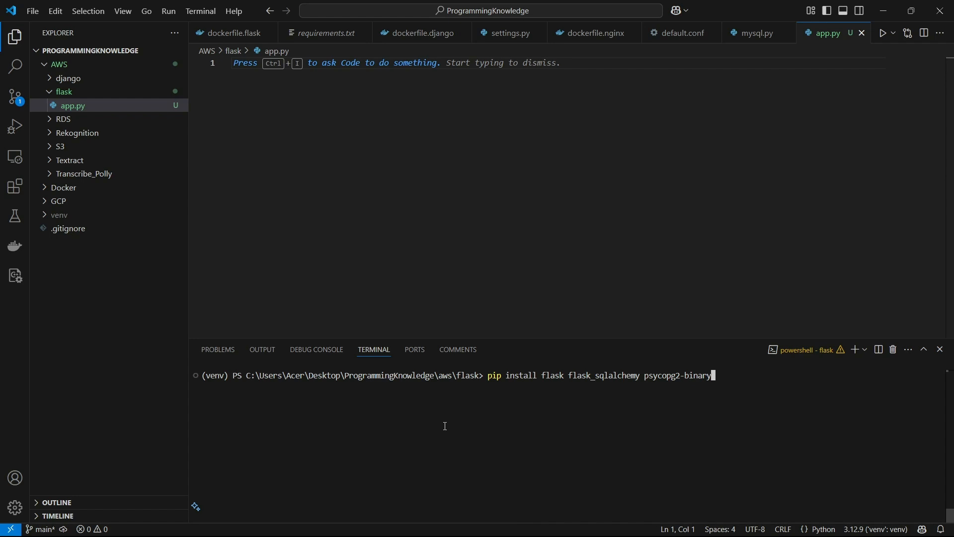
key(Return)
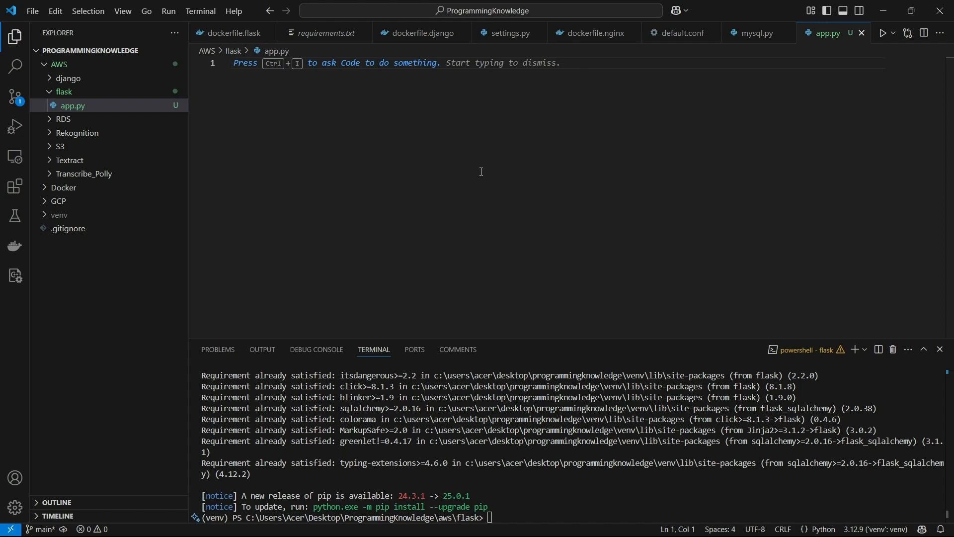
Step: Write 'from flask import Flask' and 'from flask_sqlalchemy import SQLAlchemy' at the top of app.py
text(from)
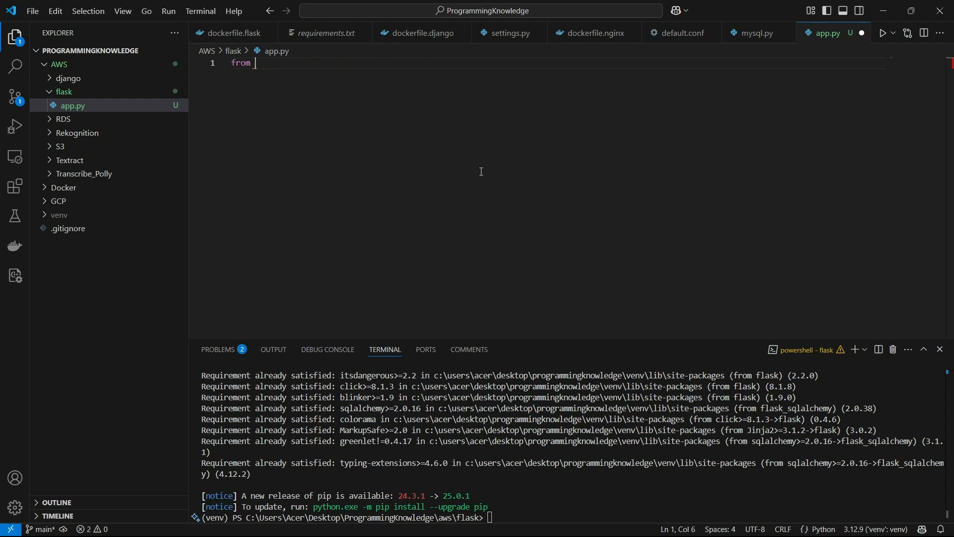
text(flask)
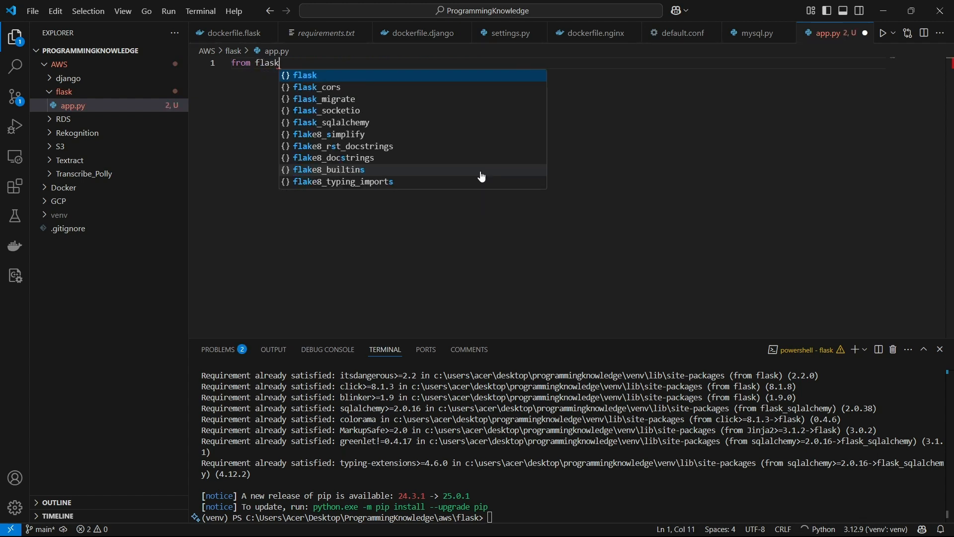
text(import Flask)
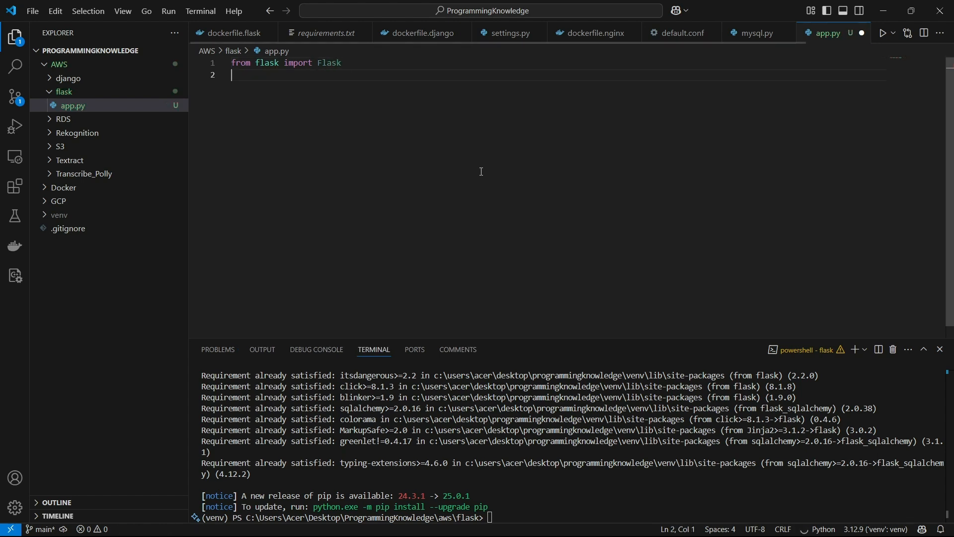
text(from flask_sqlalchemy import SQLAlchemy)
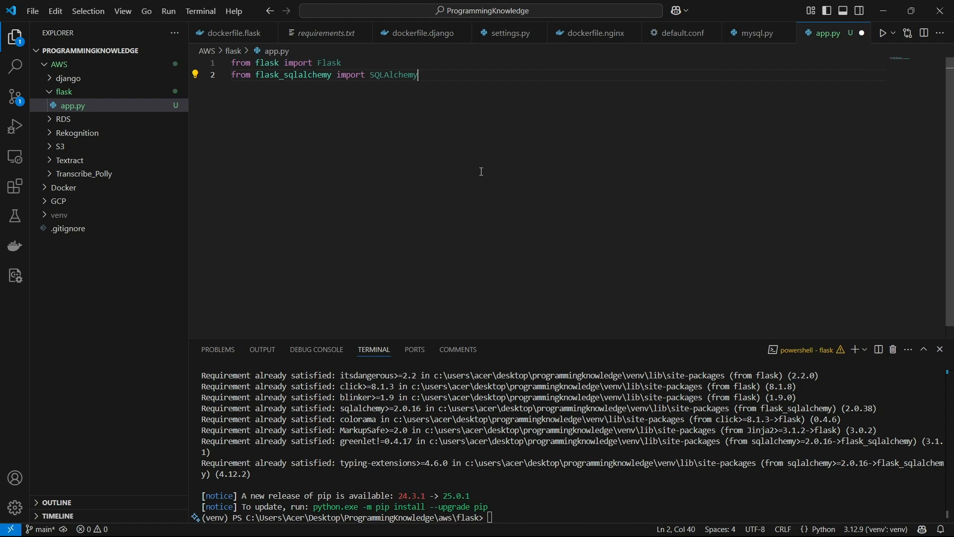
key(Enter)
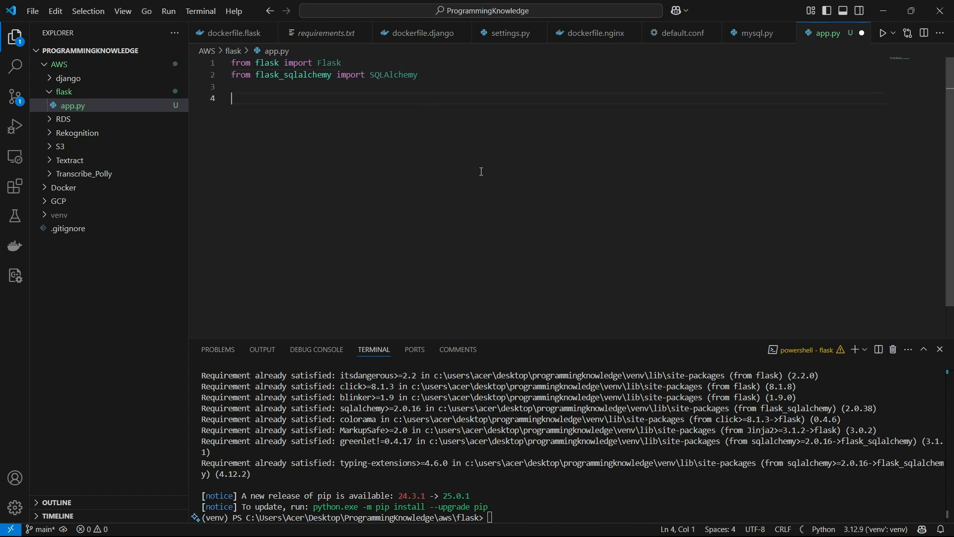
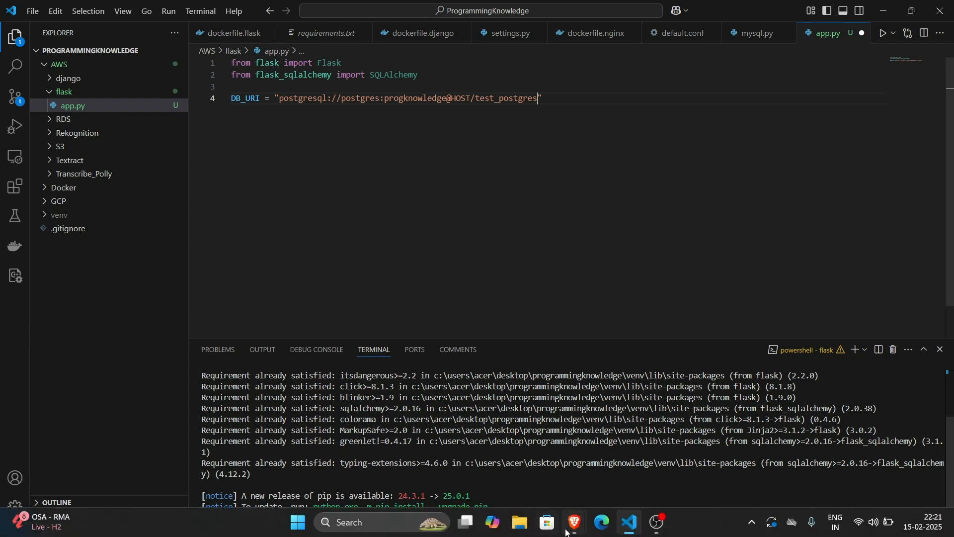
Step: Check database-3 still Creating with no endpoint in the RDS console, then return to app.py
click(600, 523)
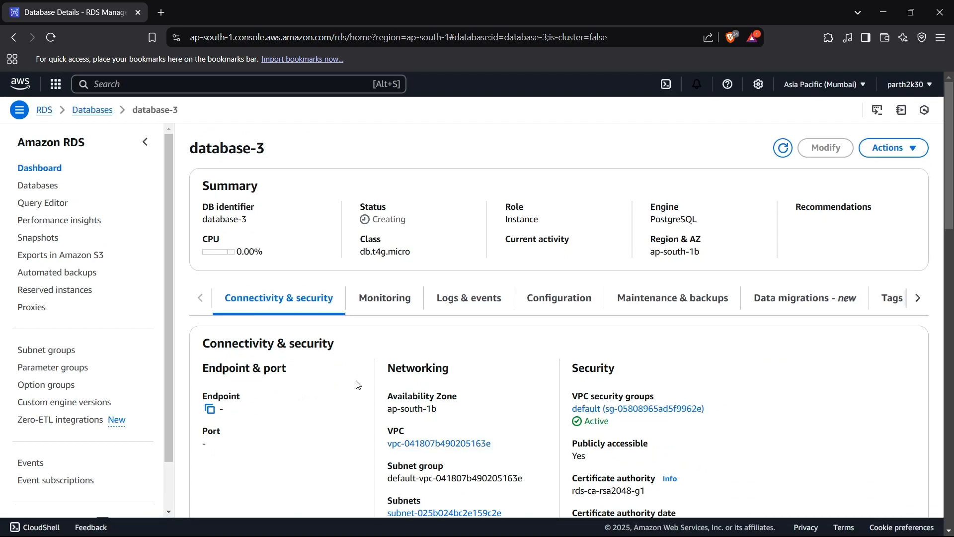
mouse_move(354, 380)
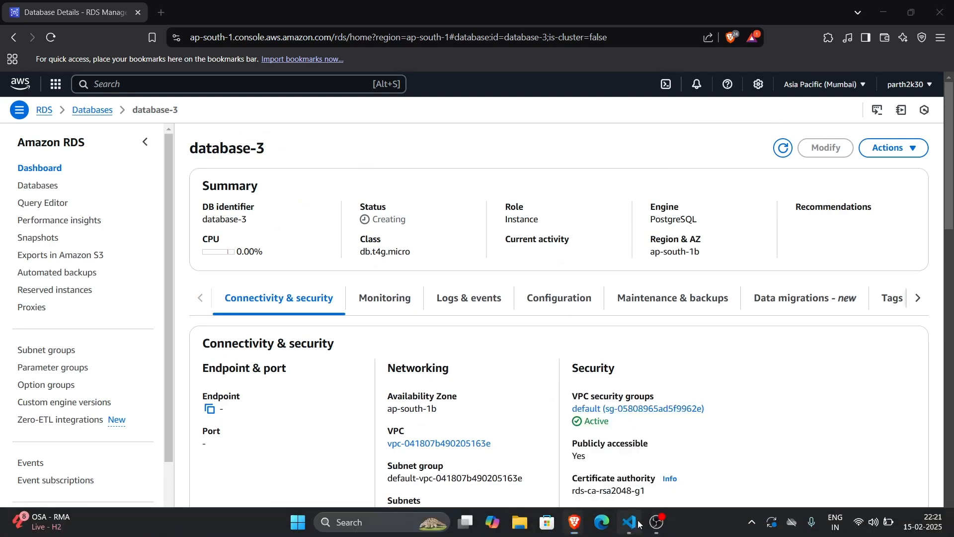
click(629, 522)
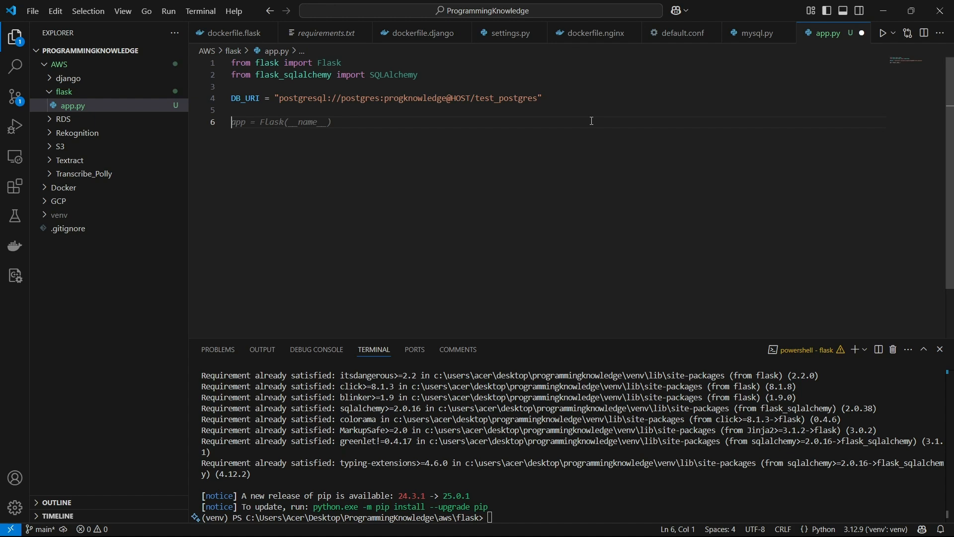
Step: Create app = Flask(__name__) and set app.config['SQLALCHEMY_DATABASE_URI'] = DB_URI
key(Return)
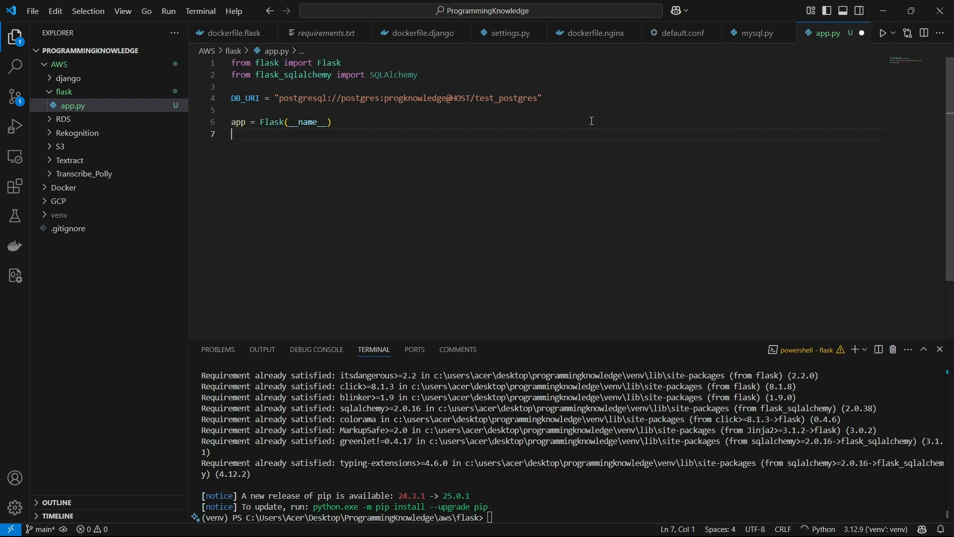
text(app.config['SQLALCHEMY_DATABASE_URI'] = DB_URI)
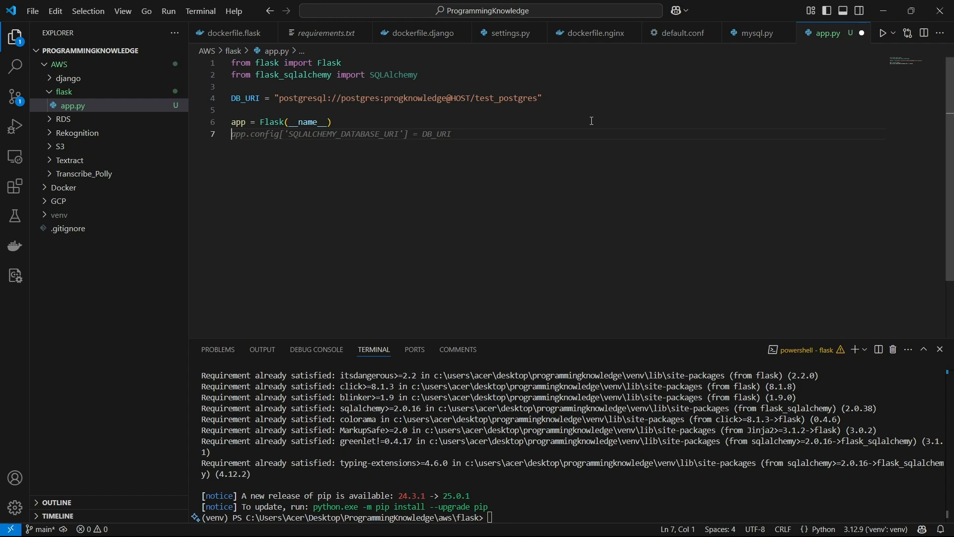
text(app.config['SQLALCHEMY)
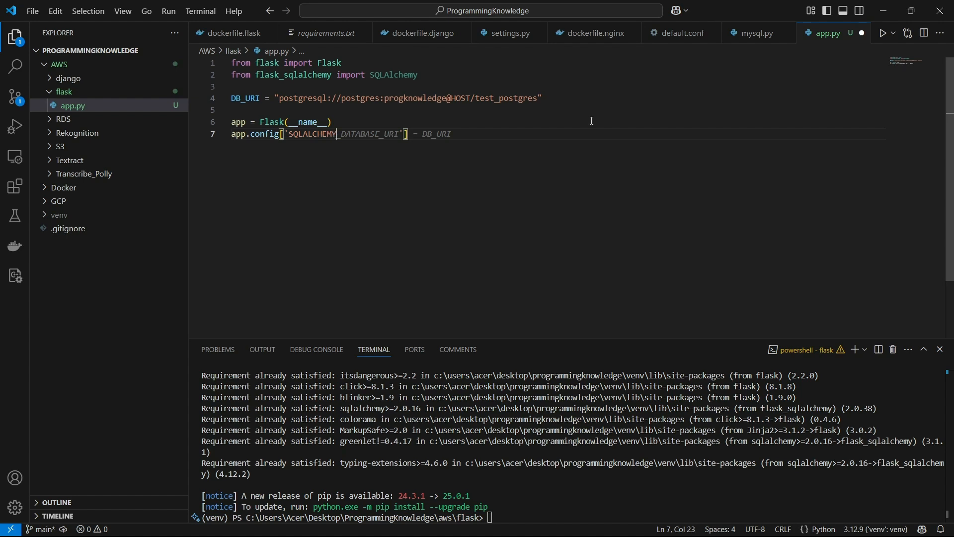
text(_DATABASE_URI)
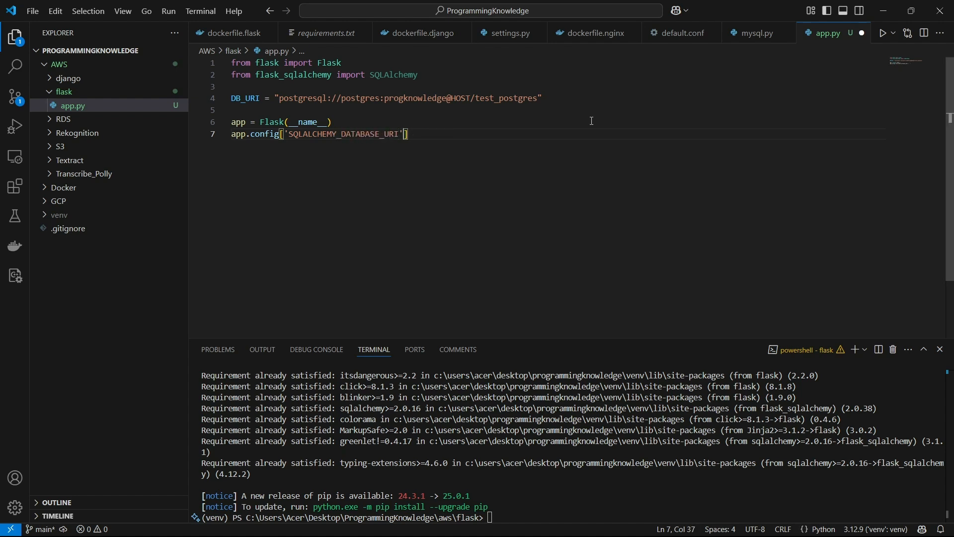
text(= DB_URI)
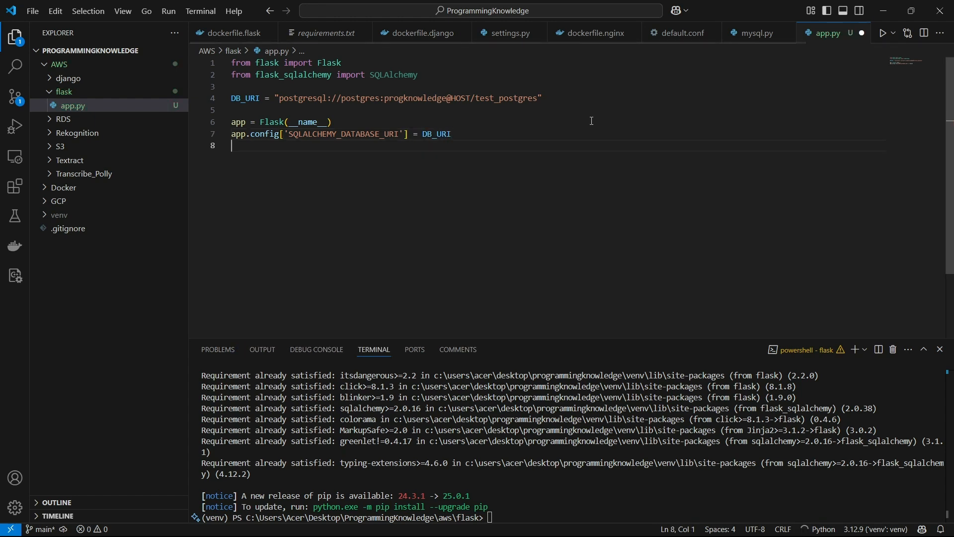
Step: Initialise the database with db = SQLAlchemy(app)
text(db)
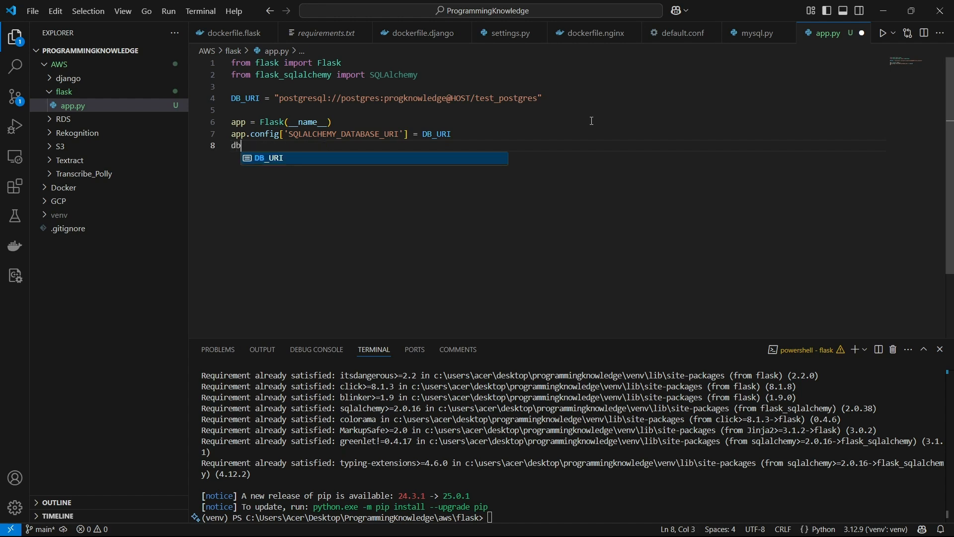
text(= SQLAlchemy(app))
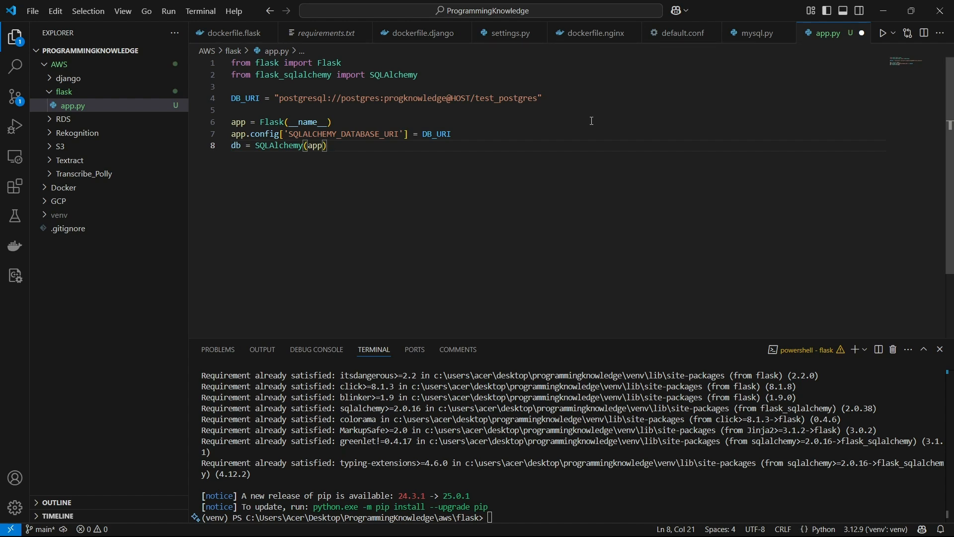
mouse_move(245, 144)
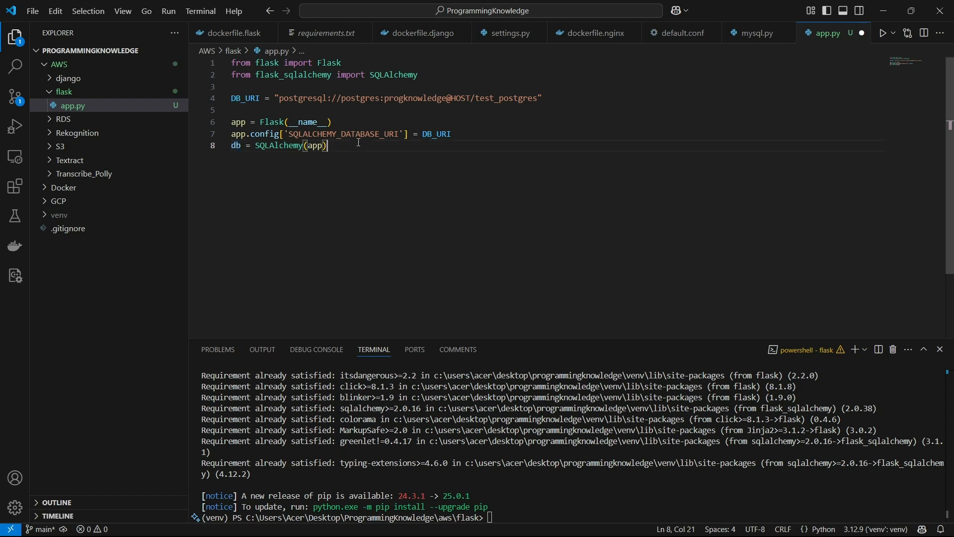
key(Return)
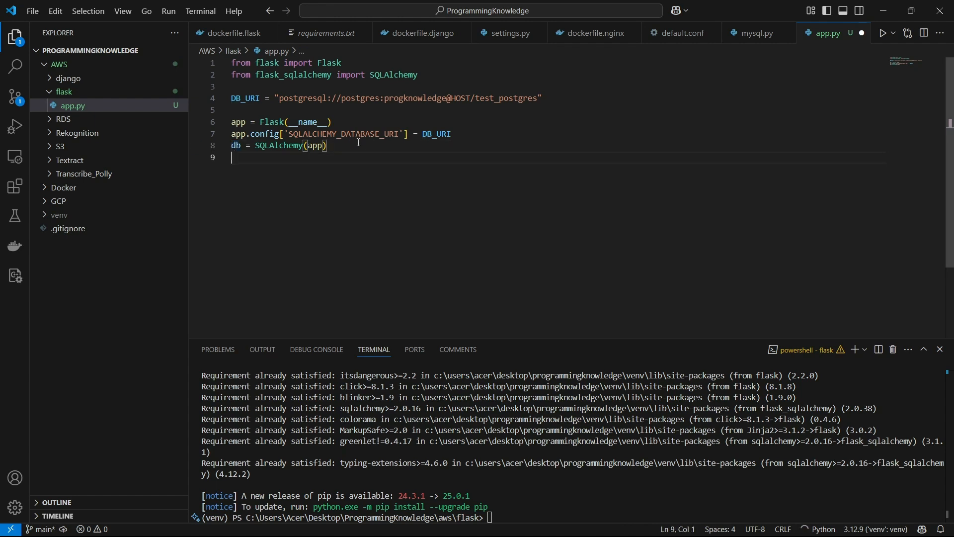
text(@app.route('/'))
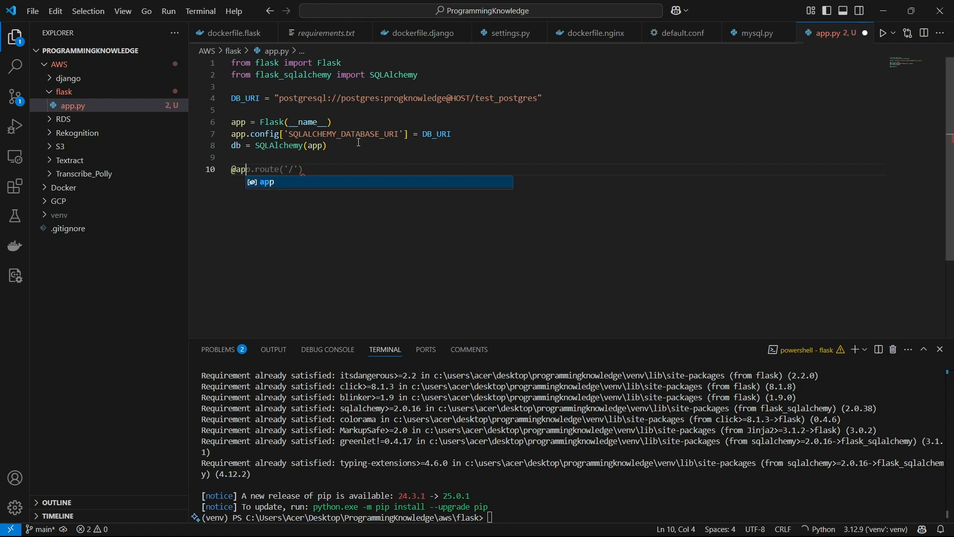
key(Enter)
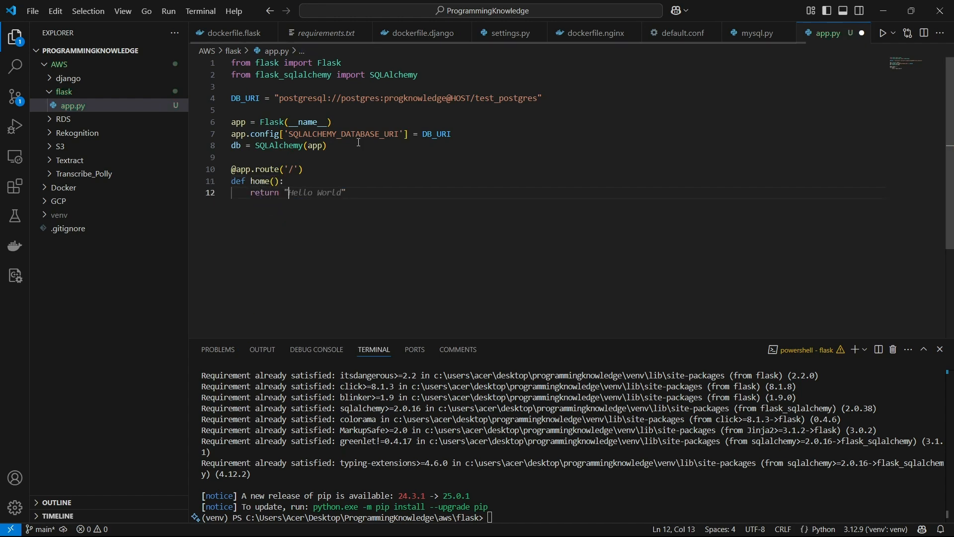
text(connected to)
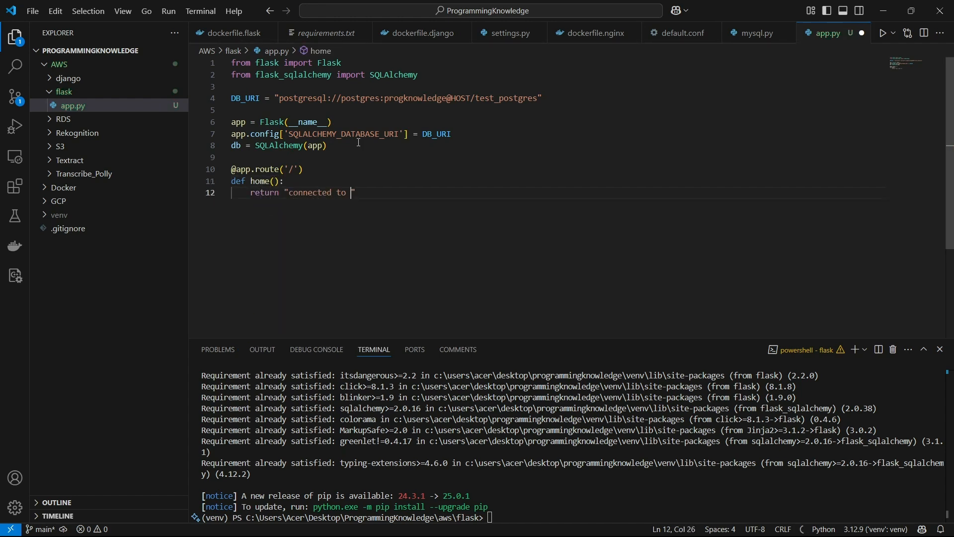
text(aws rds postgresql)
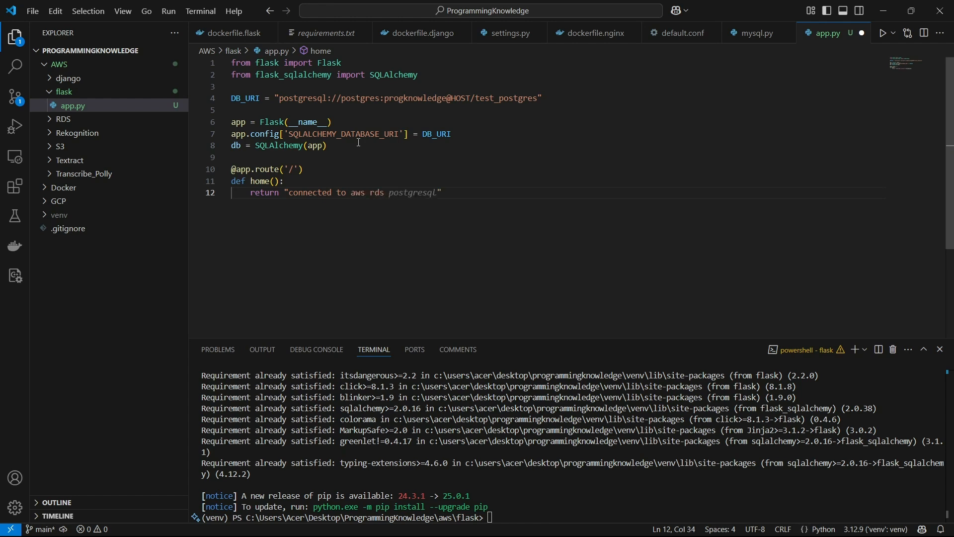
text(psql)
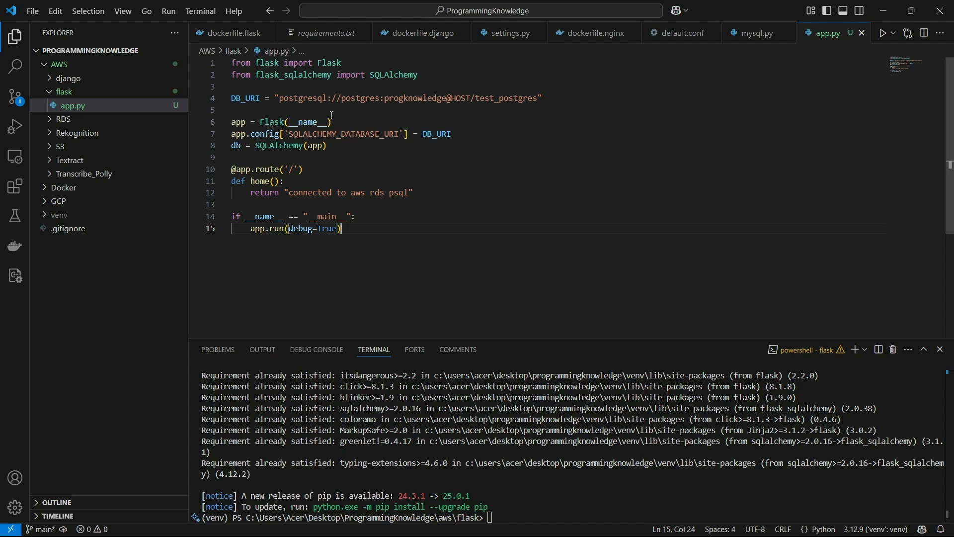
mouse_move(320, 116)
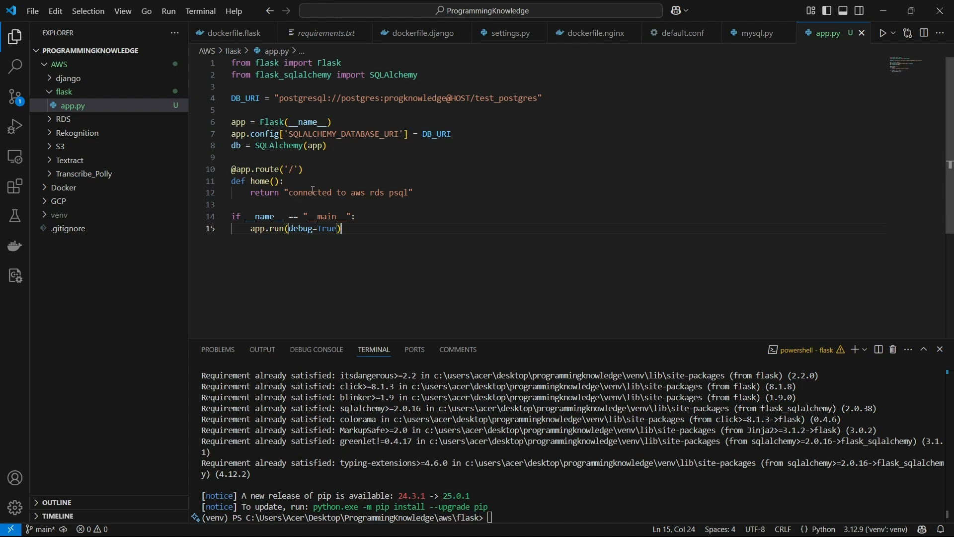
text(db.)
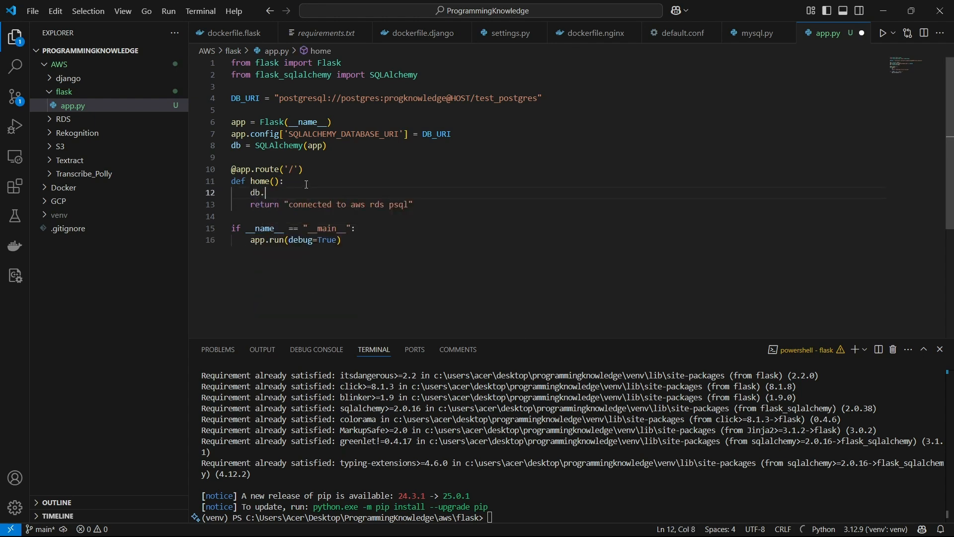
text(create_all())
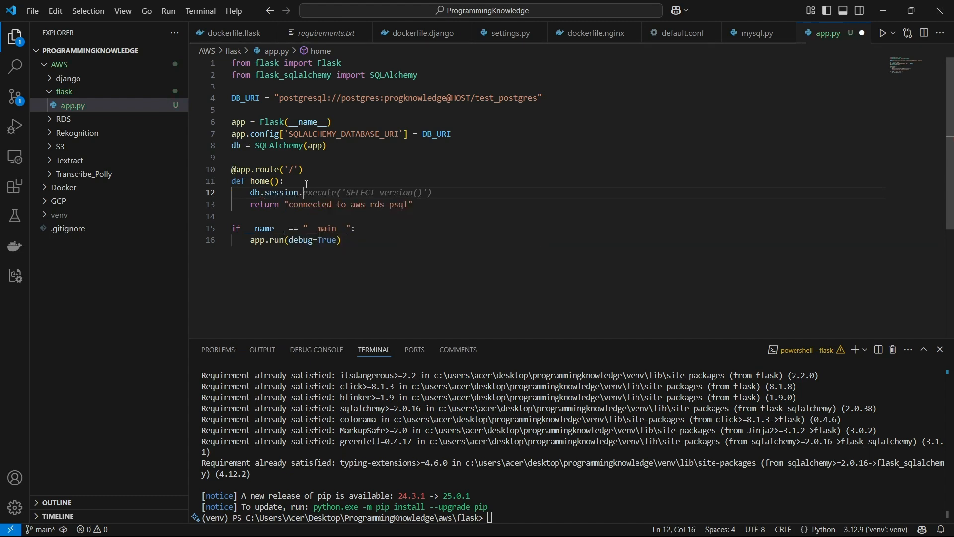
text(add()
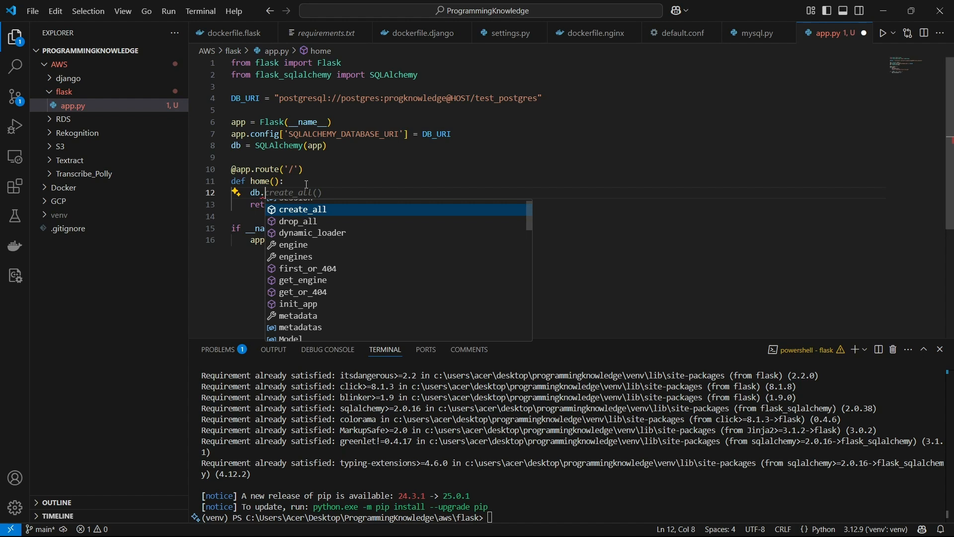
scroll(down, 3)
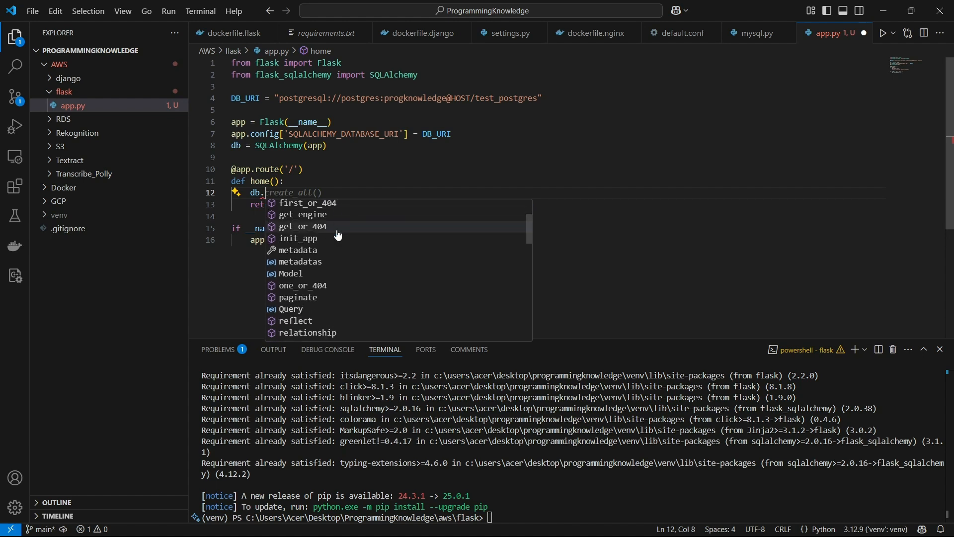
scroll(down, 3)
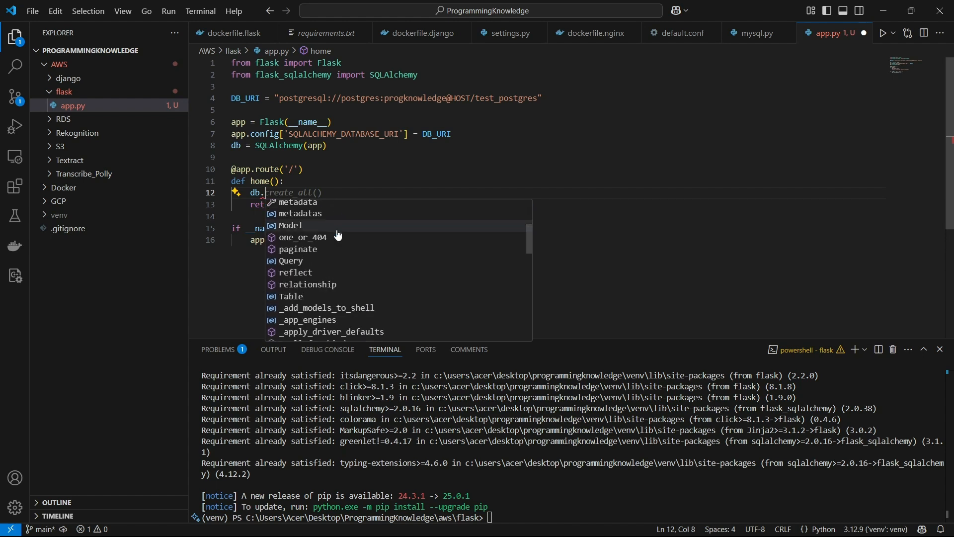
scroll(down, 3)
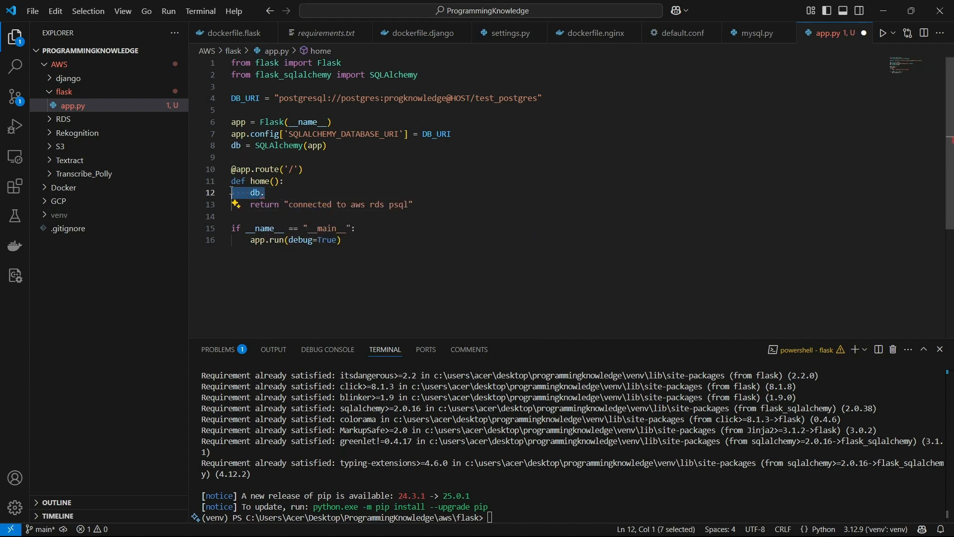
key(Backspace)
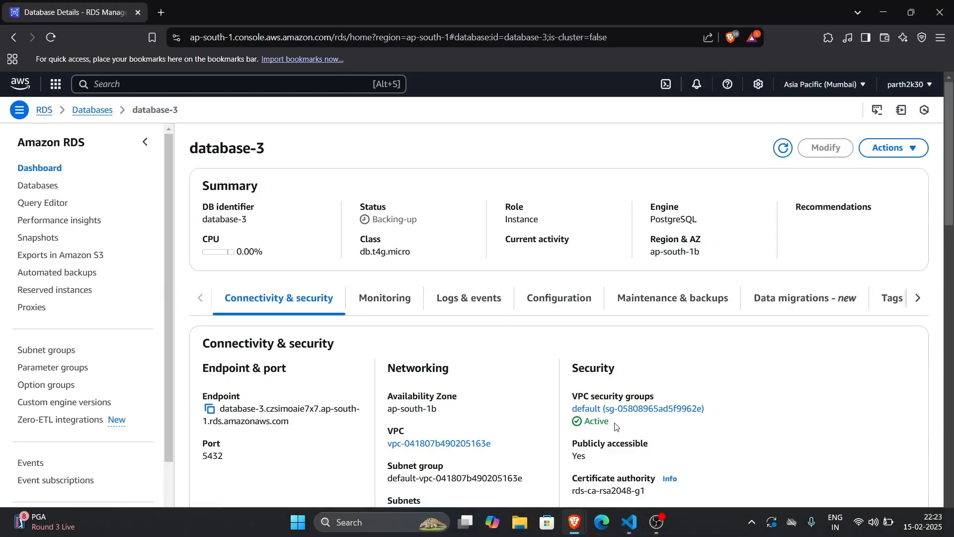
Step: Copy database-3's RDS endpoint address for use in app.py's DB_URI
click(209, 411)
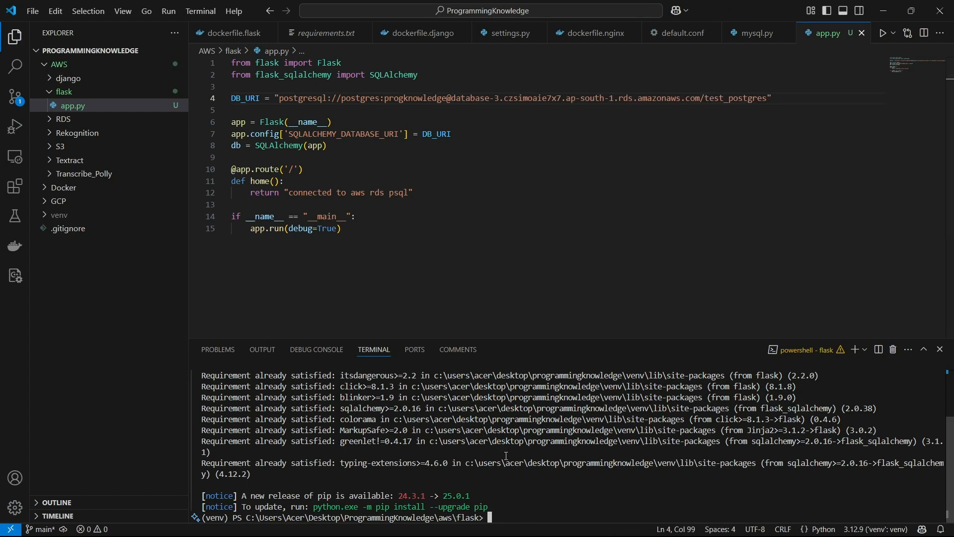
Step: Clear the terminal and run app.py so Flask serves 127.0.0.1:5000 with a 200 on GET /
text(clear)
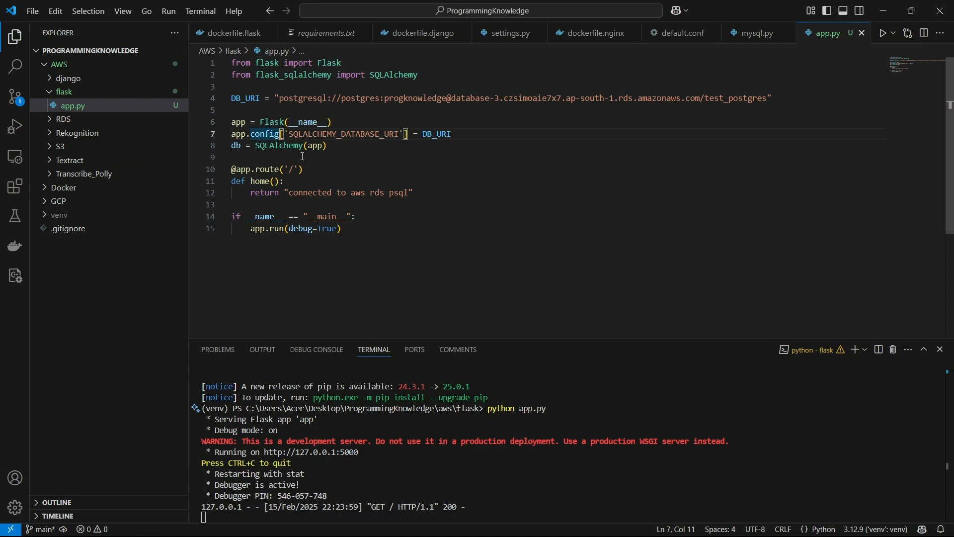
click(382, 146)
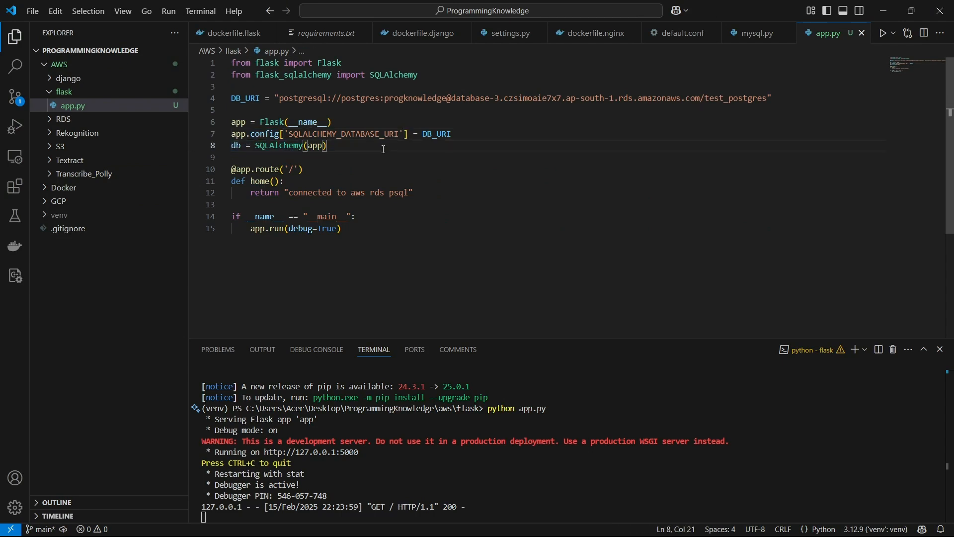